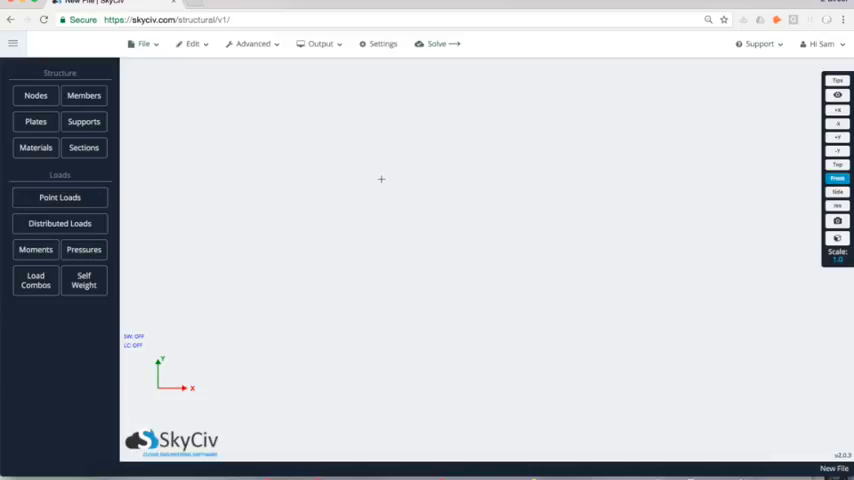
pyautogui.moveTo(600, 428)
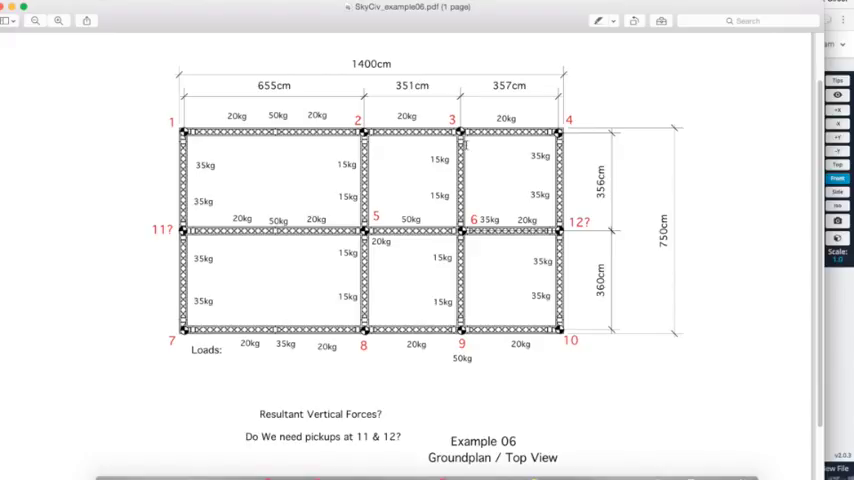
pyautogui.moveTo(470, 112)
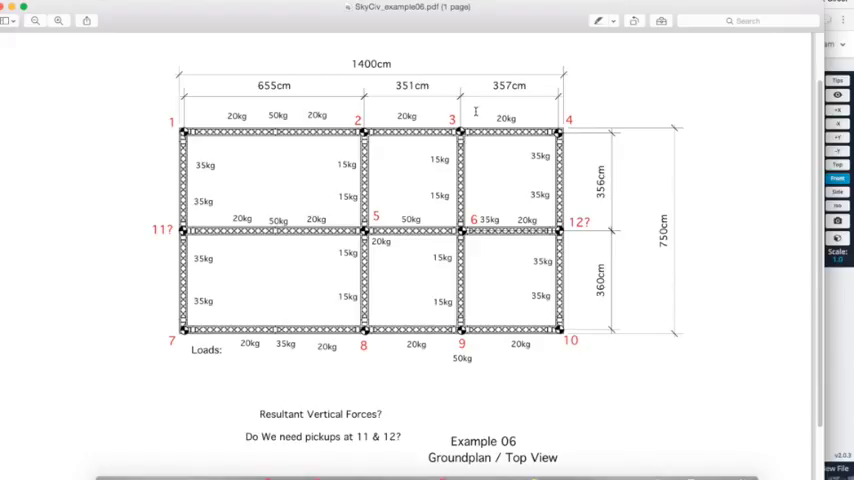
pyautogui.moveTo(140, 206)
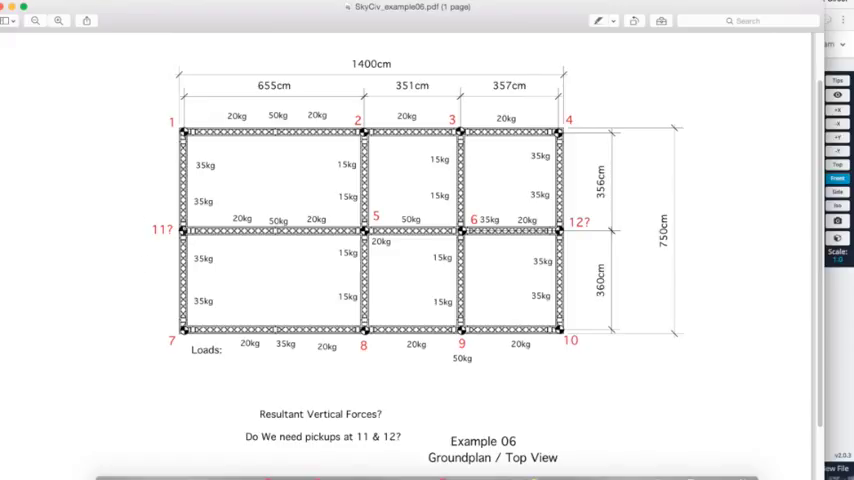
pyautogui.moveTo(152, 210)
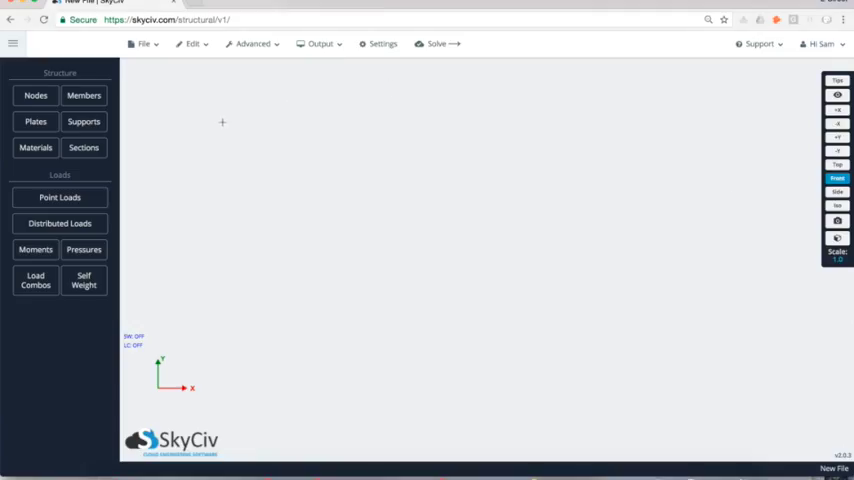
# - Switch the model's unit system in Settings, save it and dismiss the conversion warning
pyautogui.click(36, 96)
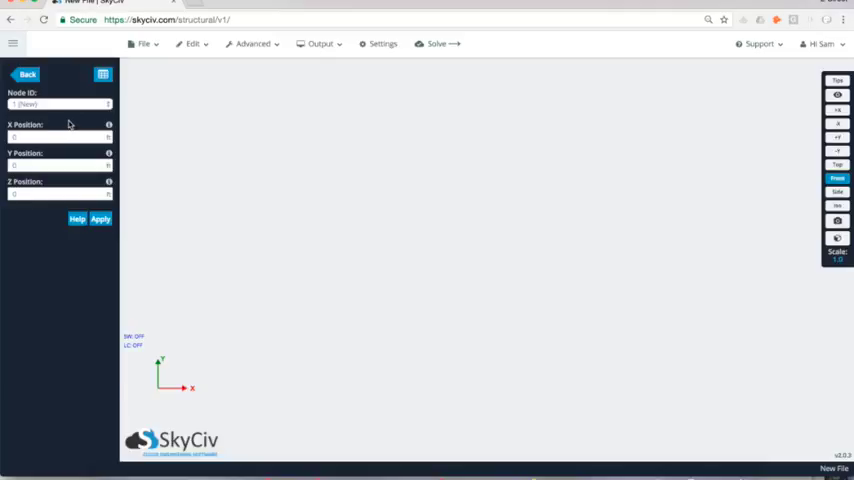
pyautogui.click(56, 136)
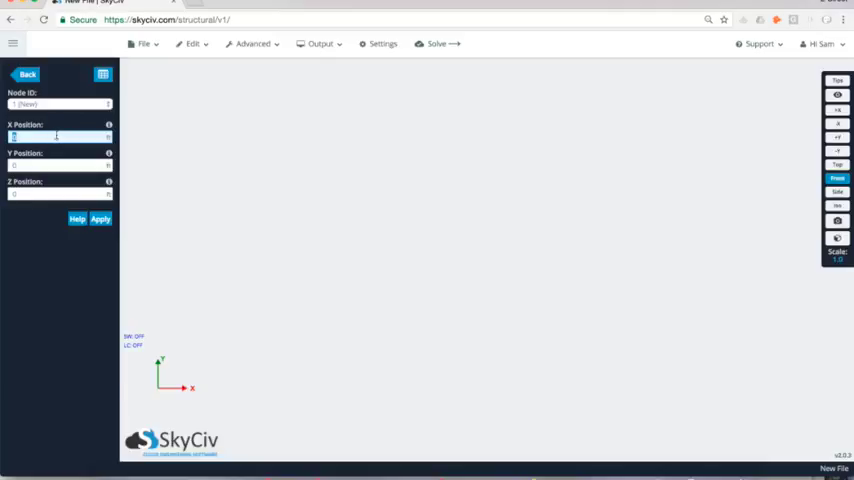
pyautogui.click(384, 44)
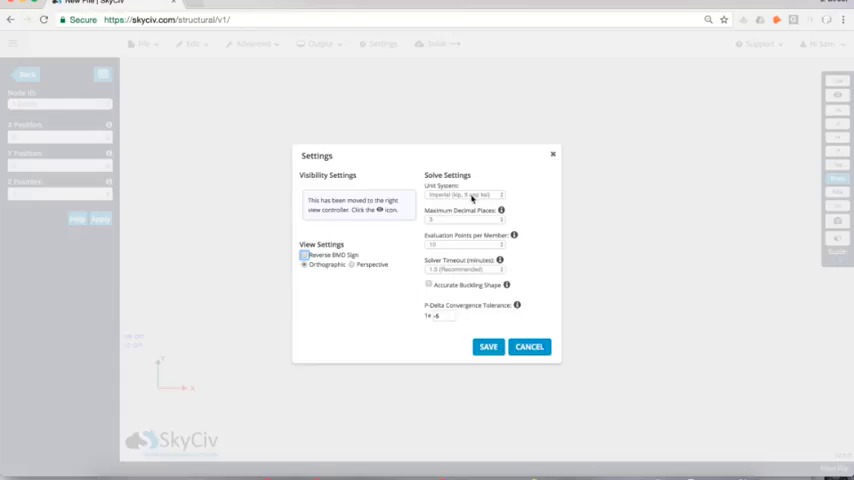
pyautogui.click(466, 194)
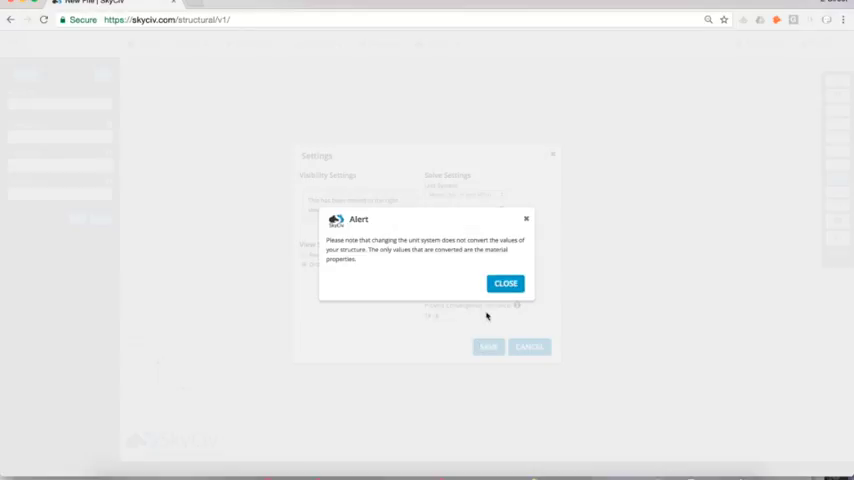
pyautogui.click(504, 284)
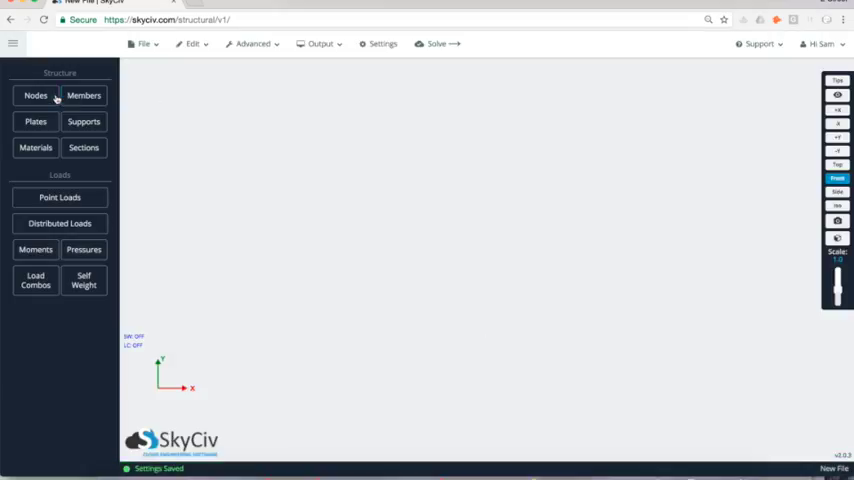
pyautogui.click(36, 96)
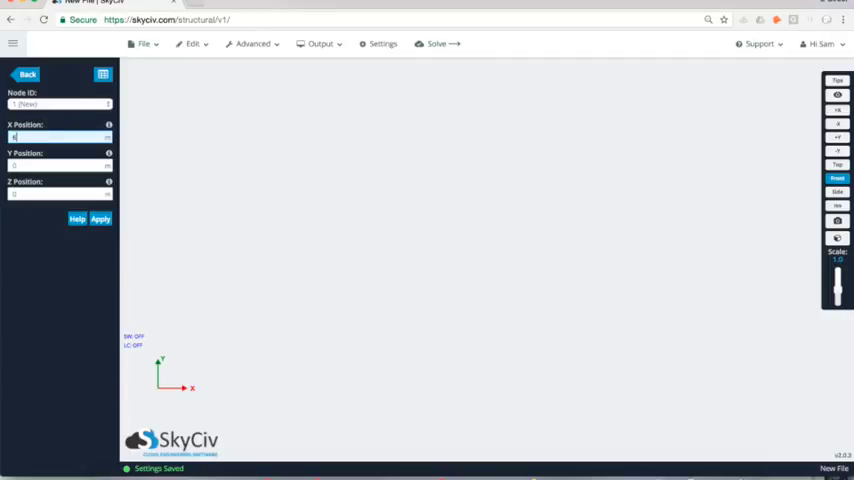
# - Enter the truss grid nodes at their coordinates (X 13.5 etc.) through the node table and apply
pyautogui.click(100, 218)
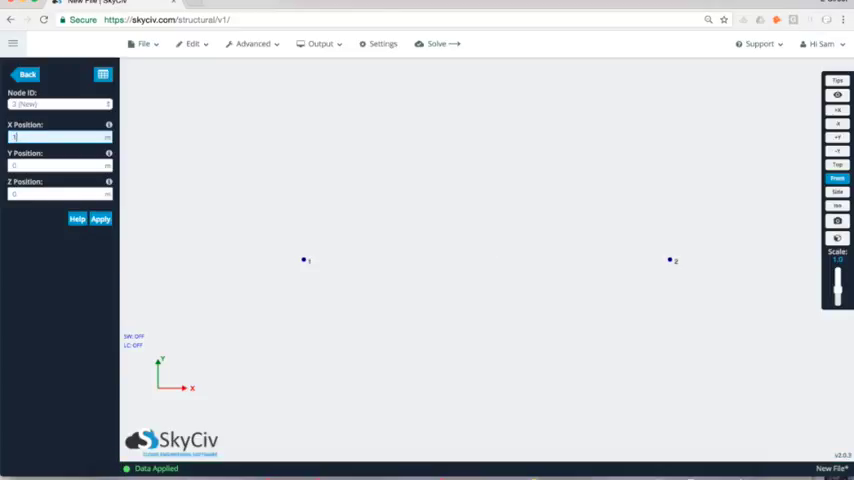
pyautogui.write('13.5')
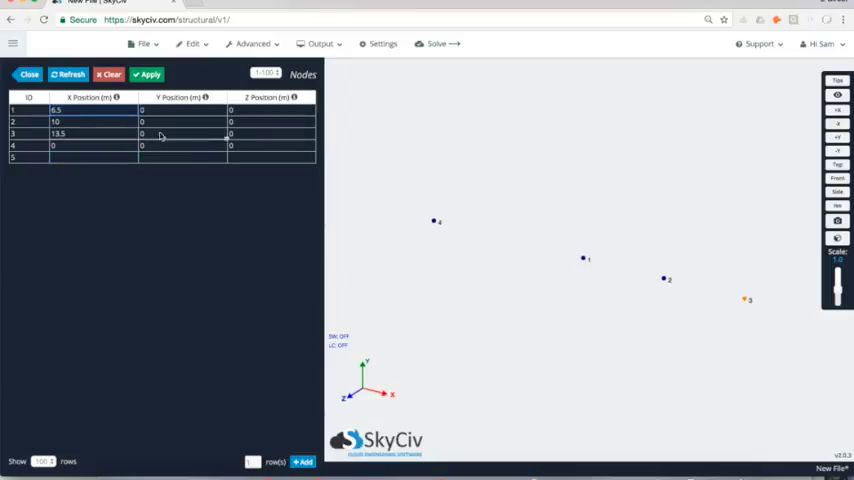
pyautogui.click(84, 158)
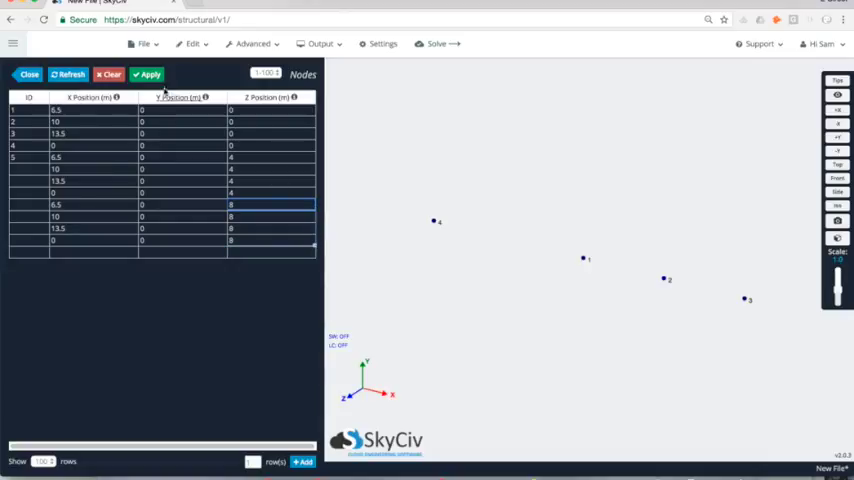
pyautogui.click(148, 74)
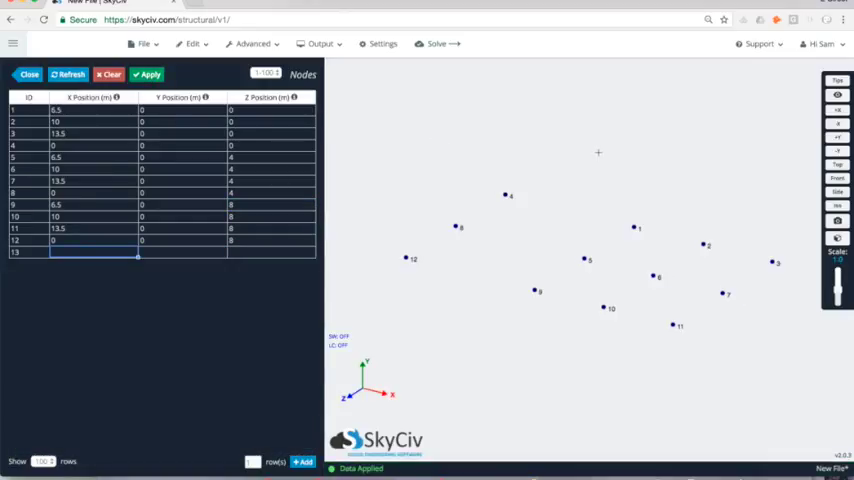
pyautogui.click(16, 72)
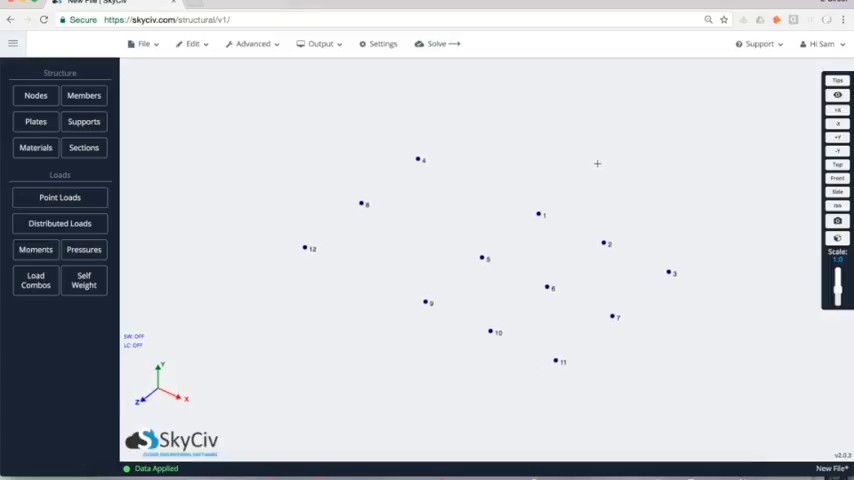
pyautogui.moveTo(496, 218)
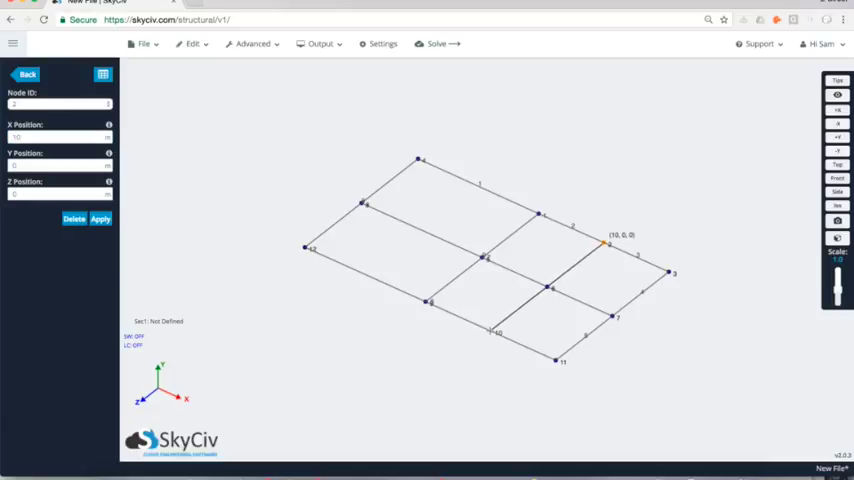
# - Run Advanced > Repair Model so members split at intermediate nodes, submitting the changes
pyautogui.click(146, 46)
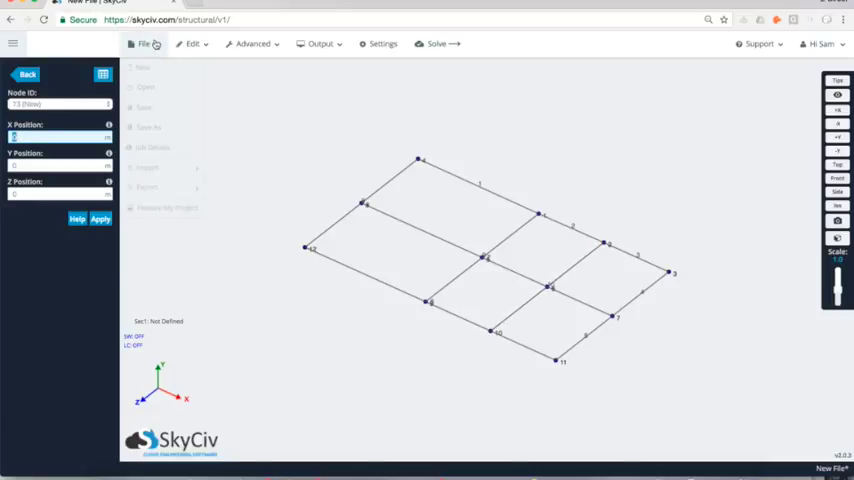
pyautogui.click(252, 44)
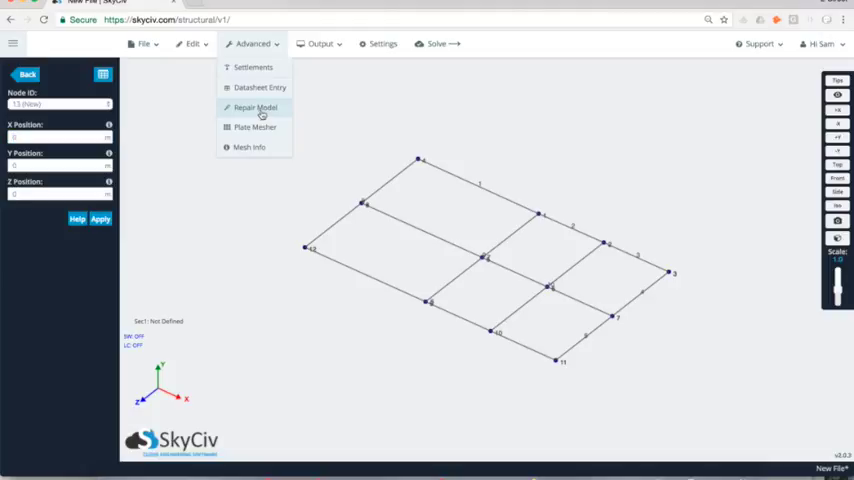
pyautogui.click(250, 108)
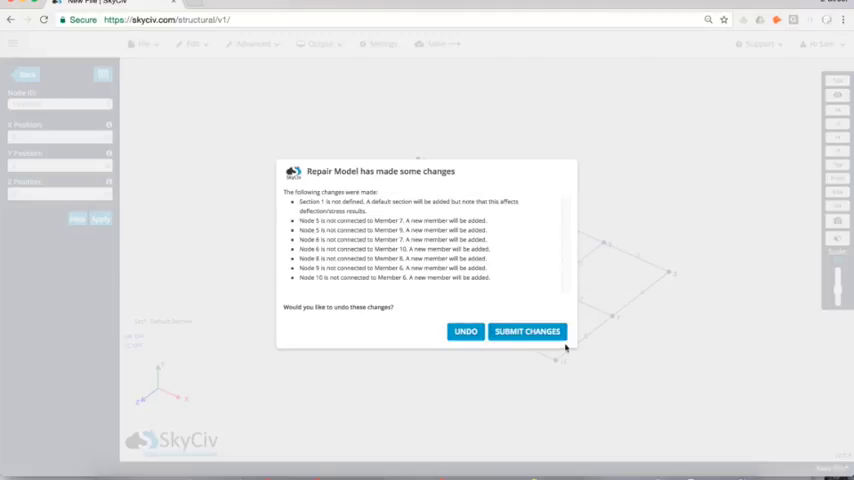
pyautogui.click(526, 332)
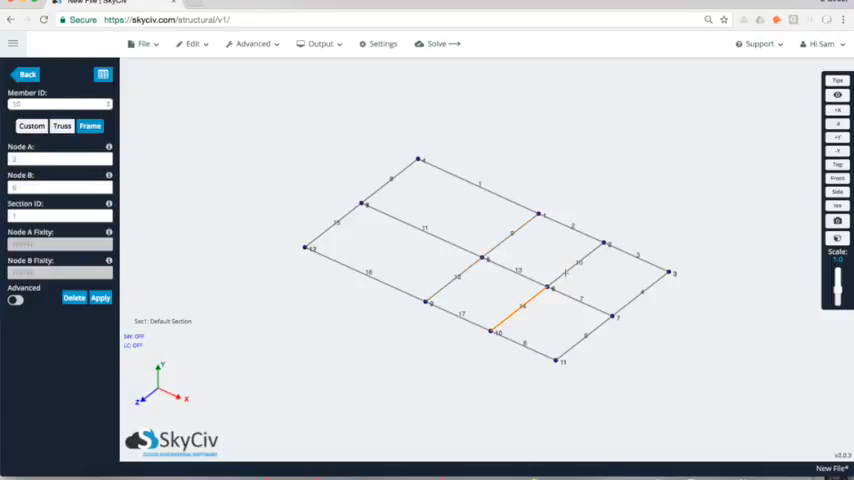
# - Leave the member panel and bring up the blank section entry form
pyautogui.click(30, 76)
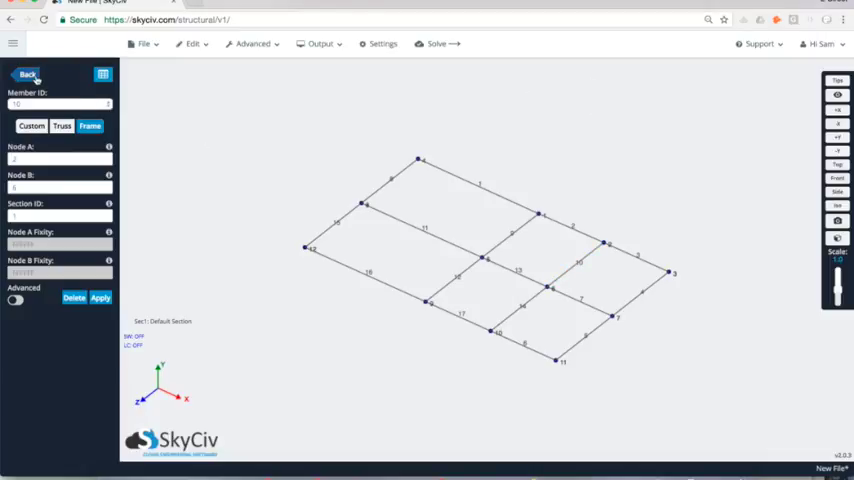
pyautogui.click(28, 76)
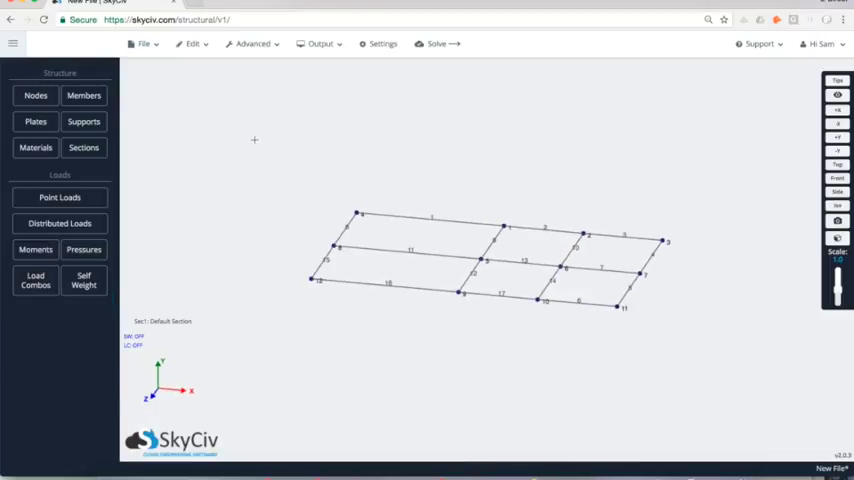
pyautogui.moveTo(474, 212)
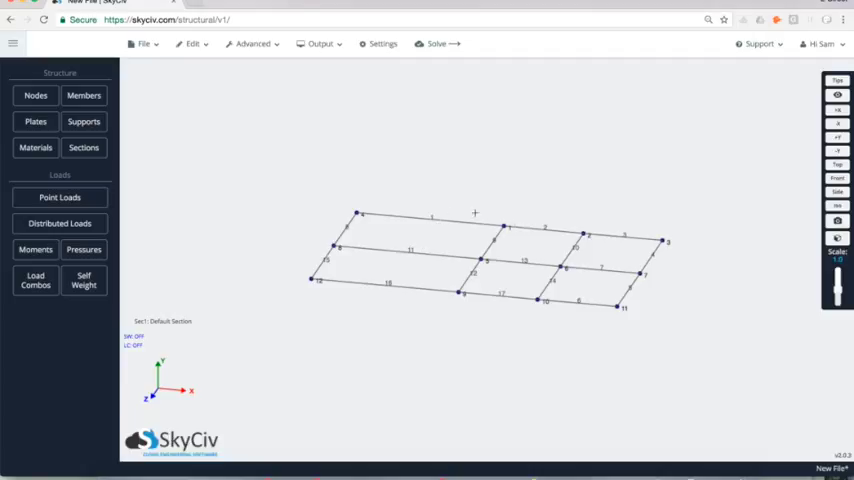
pyautogui.click(84, 148)
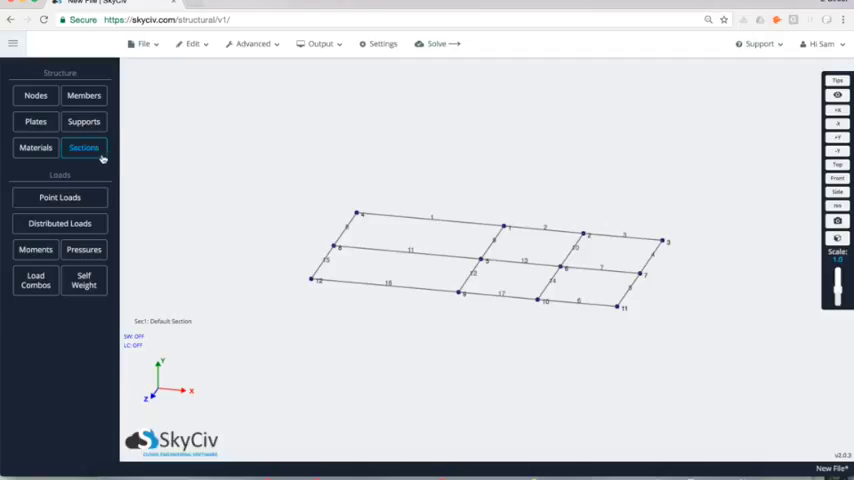
pyautogui.moveTo(98, 152)
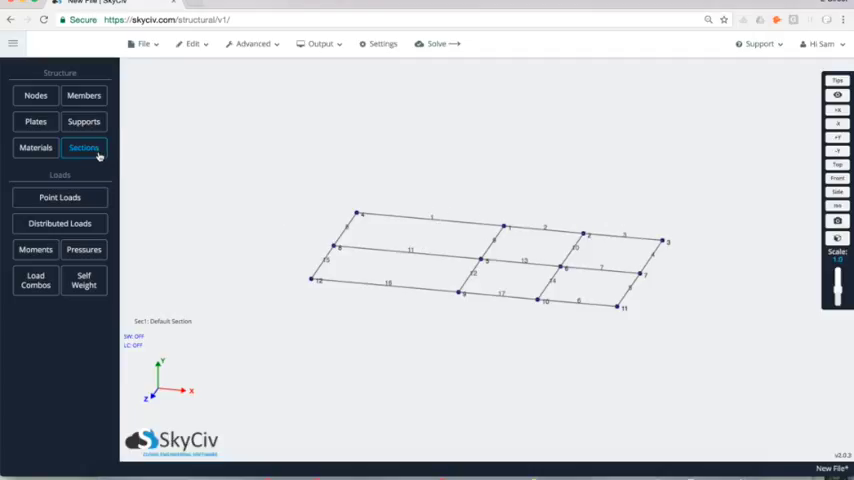
pyautogui.click(84, 148)
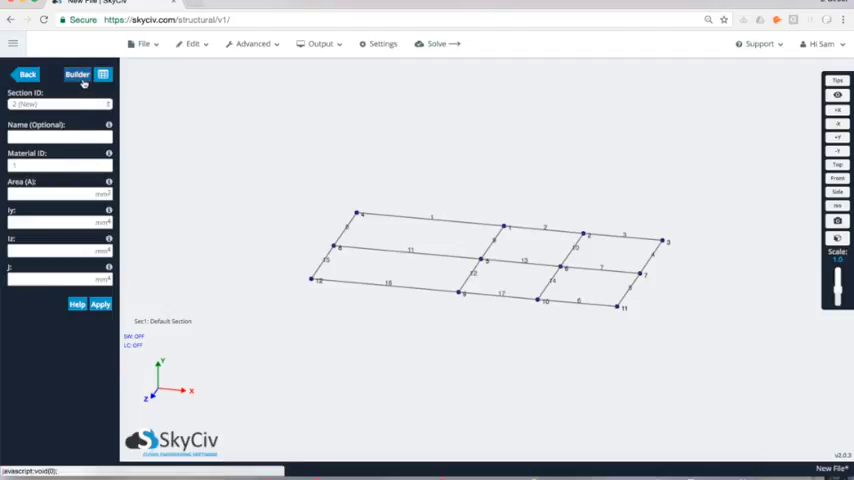
# - Browse Database > European > Eurotruss > Multi Truss, try the ladder truss then clear the shapes
pyautogui.click(80, 74)
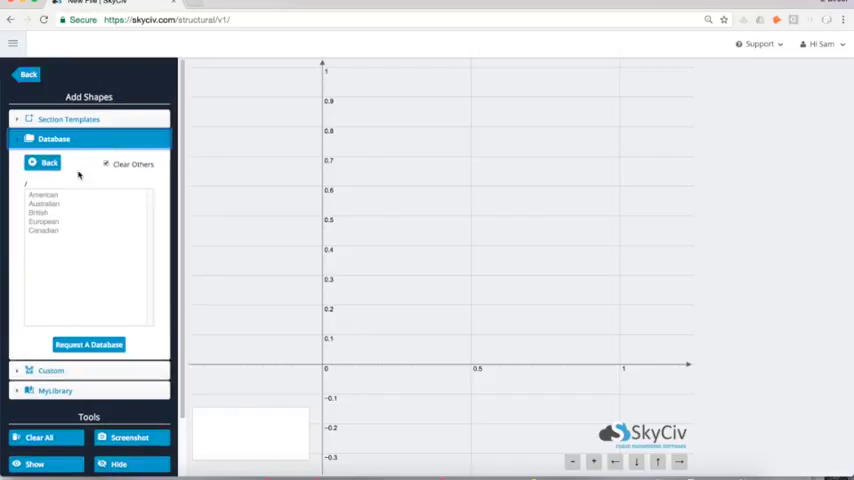
pyautogui.click(44, 220)
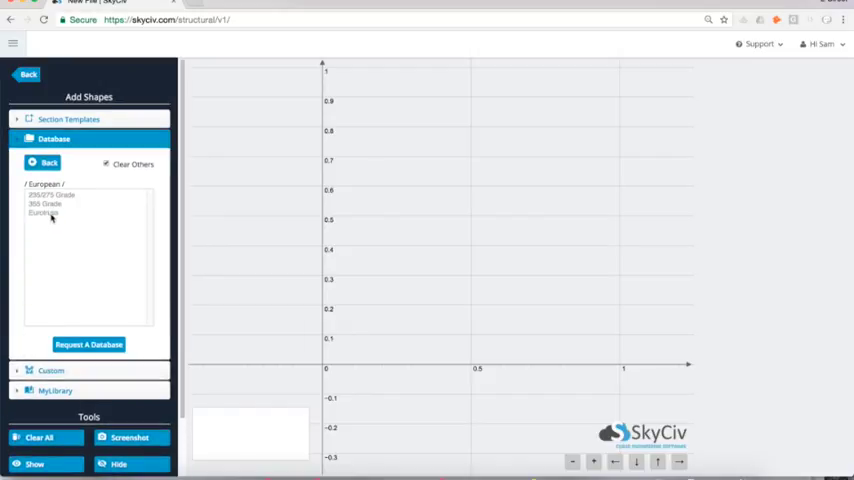
pyautogui.click(44, 212)
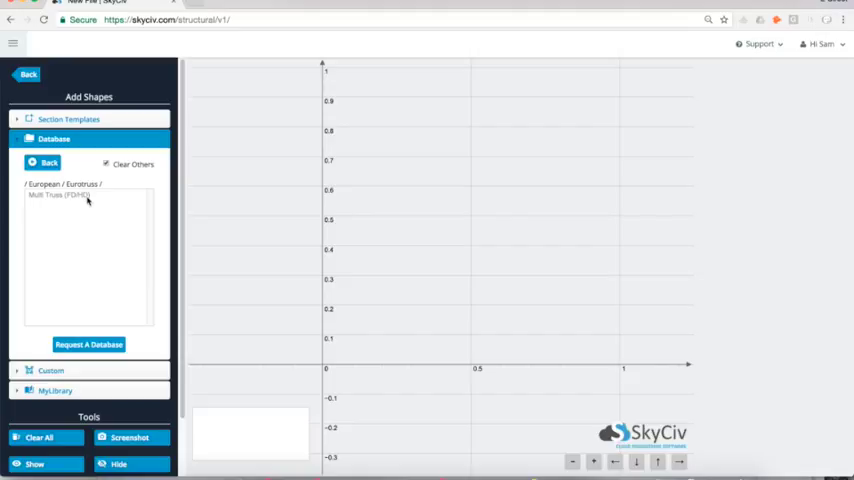
pyautogui.click(58, 196)
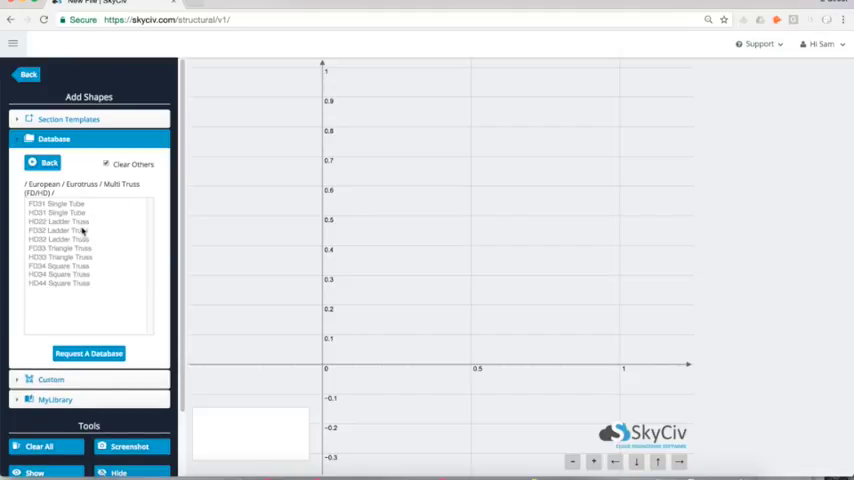
pyautogui.click(58, 230)
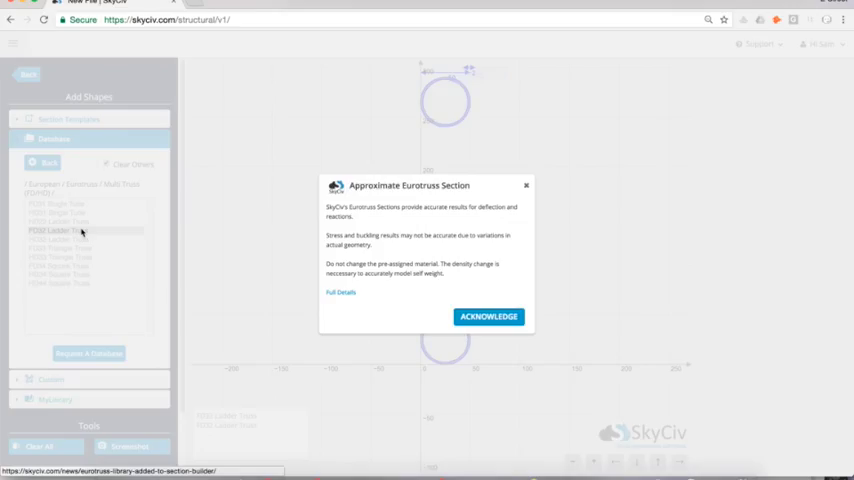
pyautogui.click(488, 316)
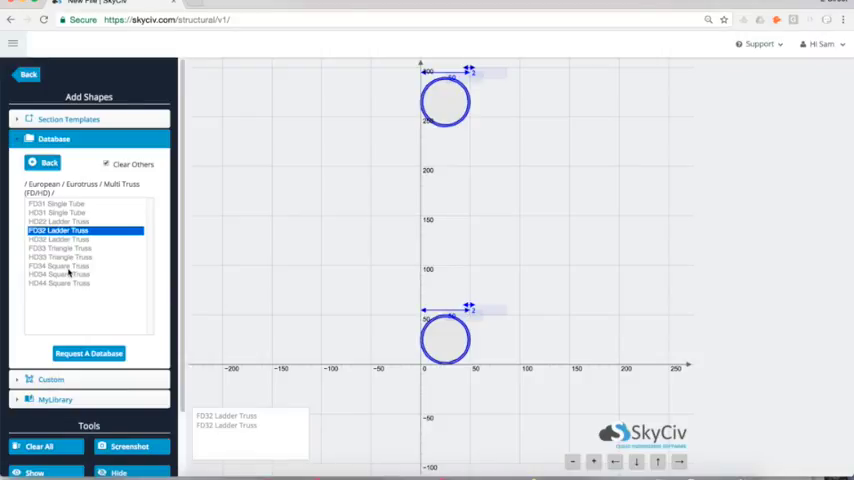
pyautogui.click(58, 266)
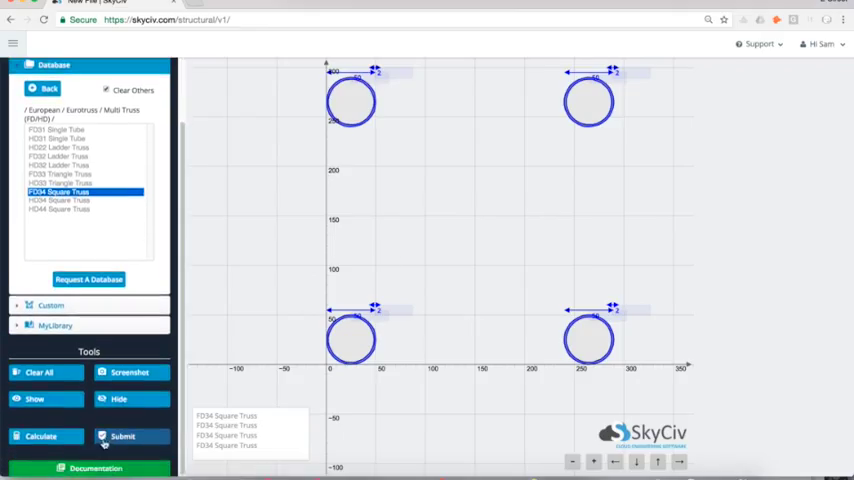
pyautogui.click(124, 436)
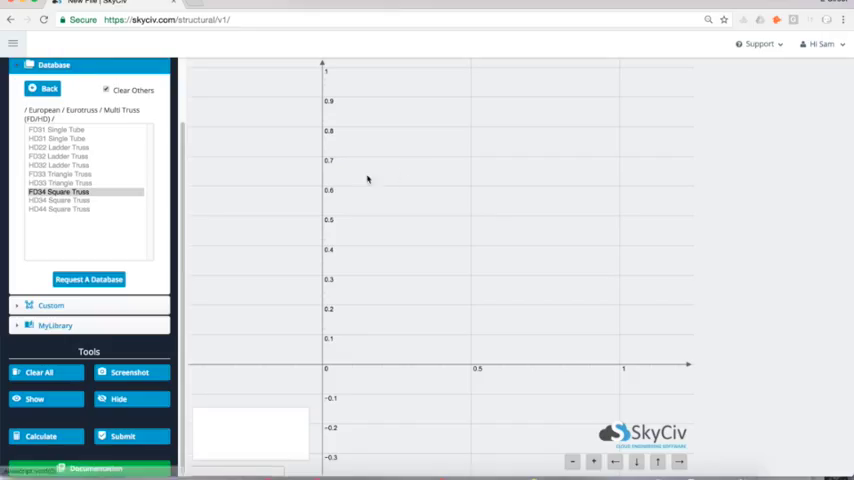
# - Load the Eurotruss Square Truss section and acknowledge the approximate-section notice
pyautogui.click(76, 190)
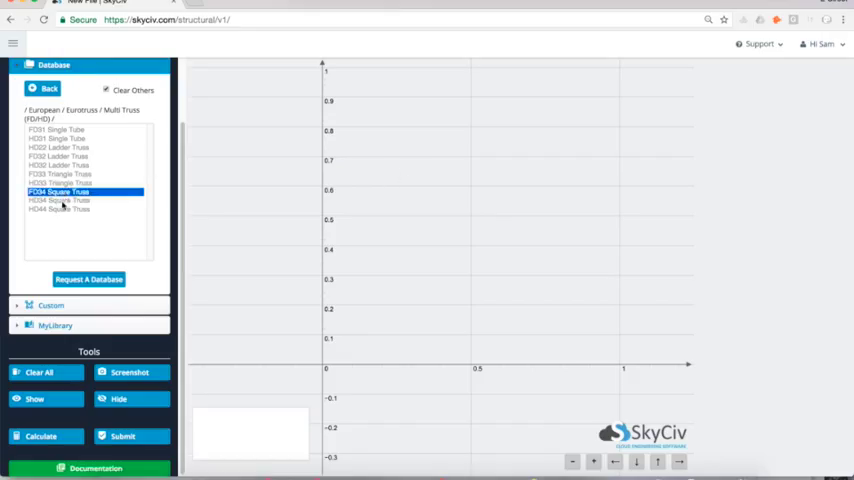
pyautogui.click(60, 200)
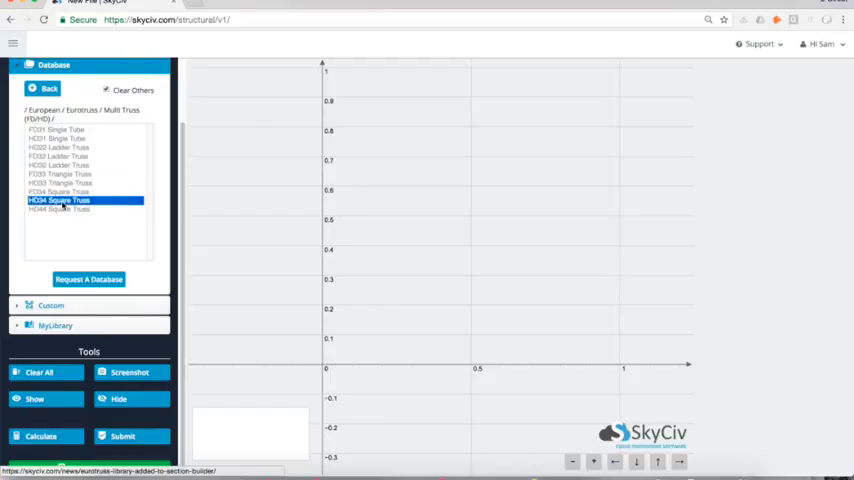
pyautogui.click(60, 204)
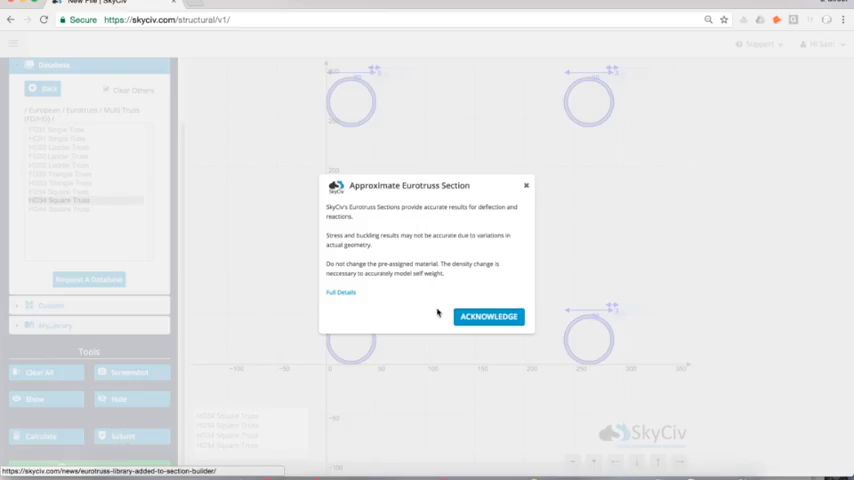
pyautogui.click(488, 316)
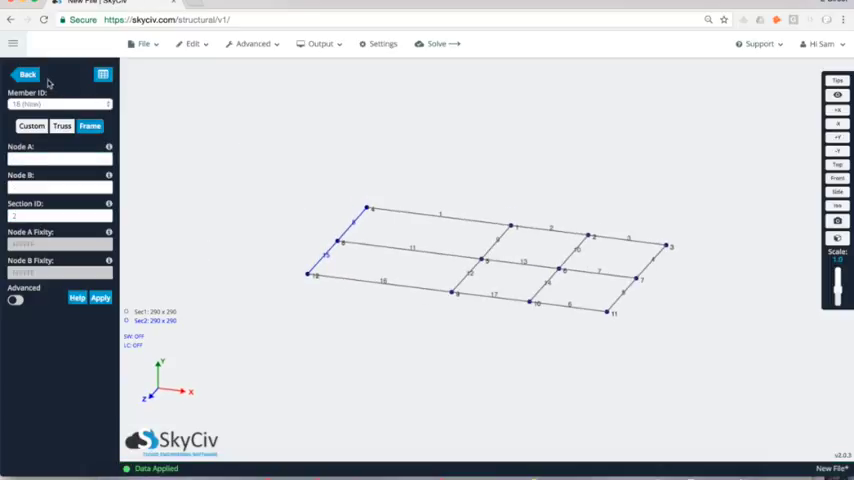
# - Set node 4's Y position to 2 in the node table and apply it
pyautogui.click(30, 76)
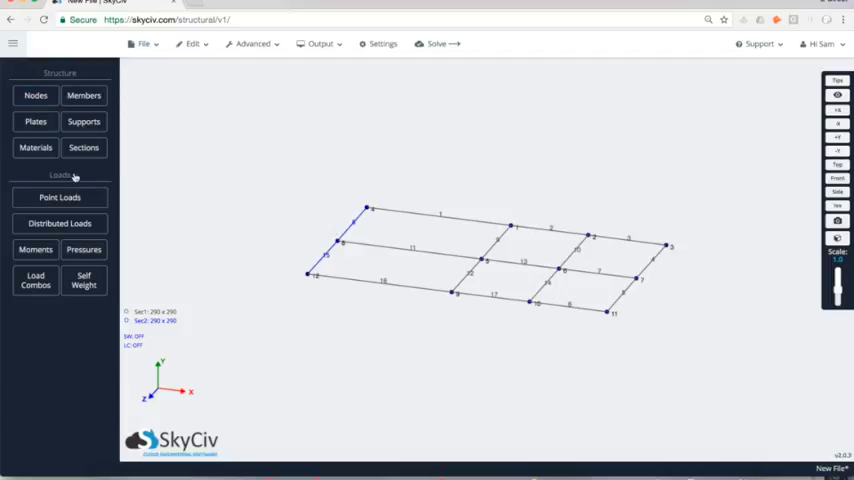
pyautogui.click(36, 96)
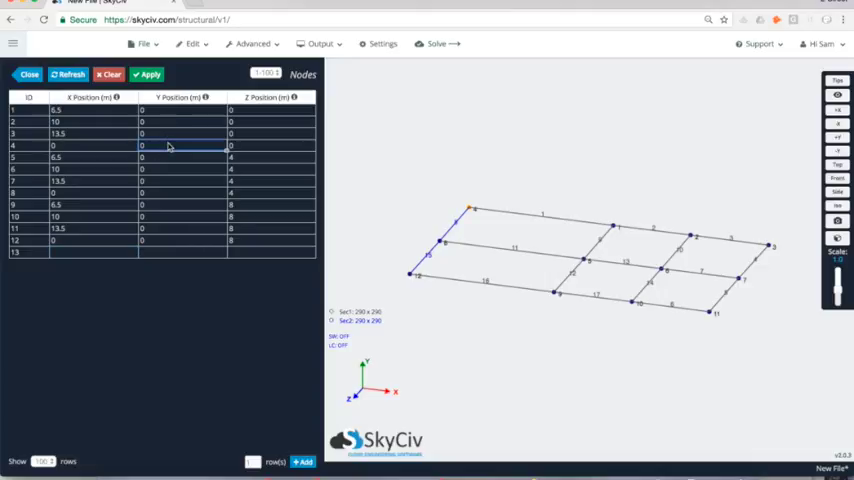
pyautogui.write('2')
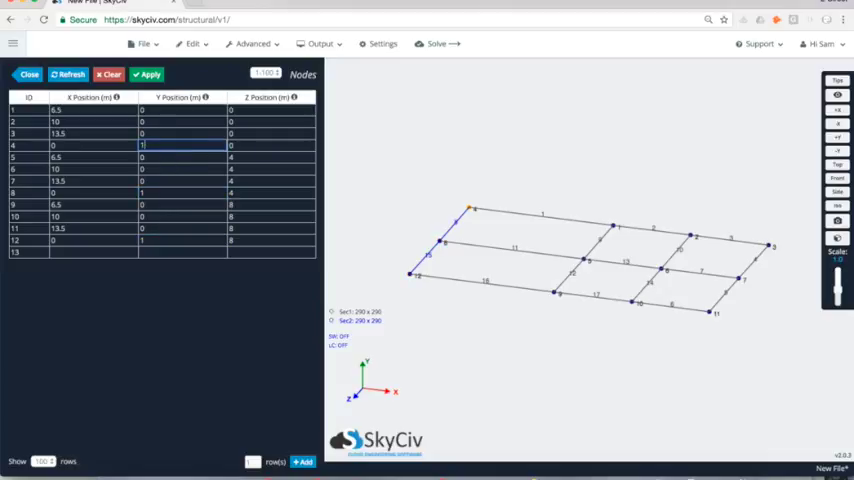
pyautogui.click(144, 74)
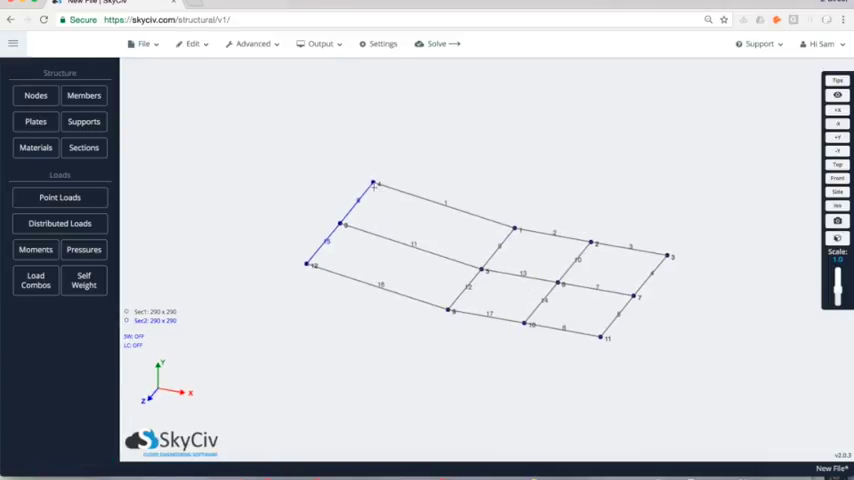
pyautogui.moveTo(350, 200)
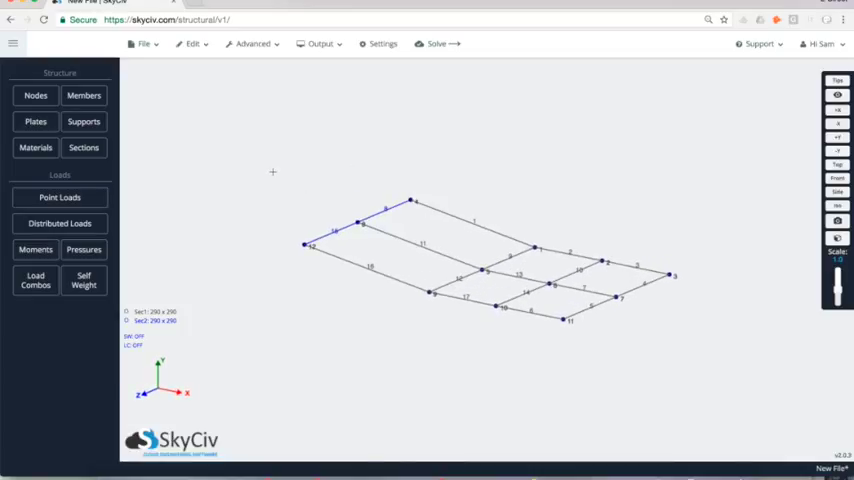
# - Apply fully fixed supports at the grid nodes starting with node 4
pyautogui.click(84, 120)
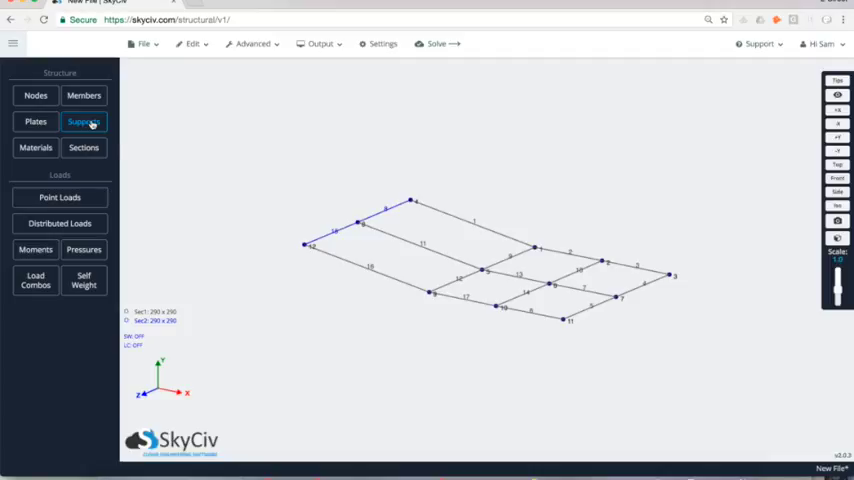
pyautogui.click(84, 120)
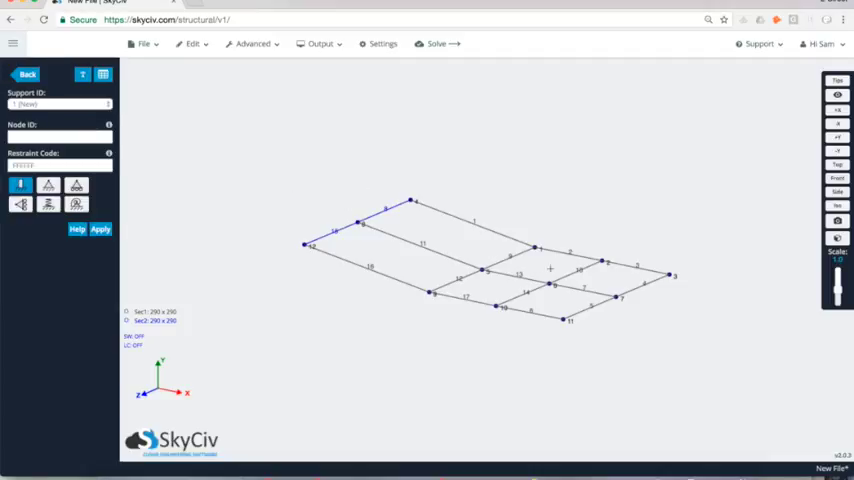
pyautogui.click(58, 136)
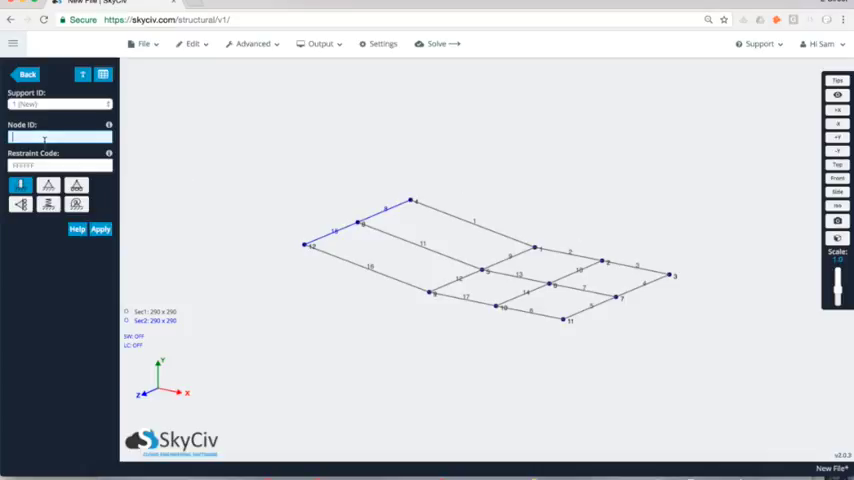
pyautogui.write('4')
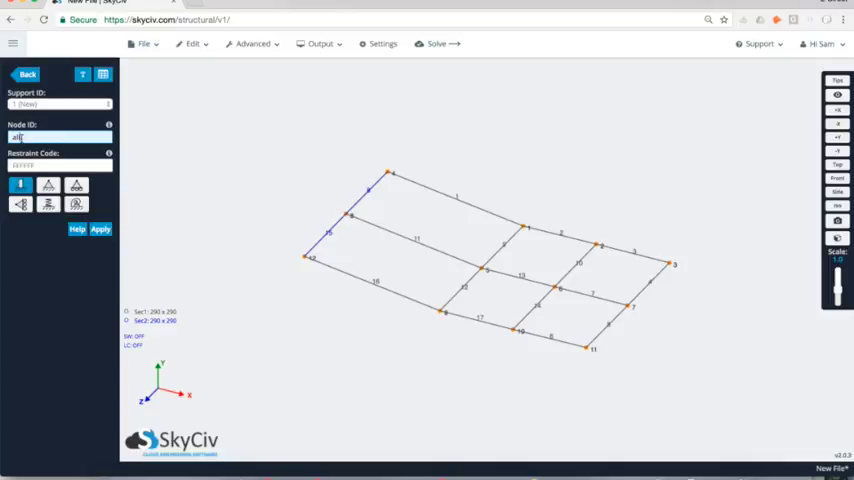
pyautogui.click(48, 184)
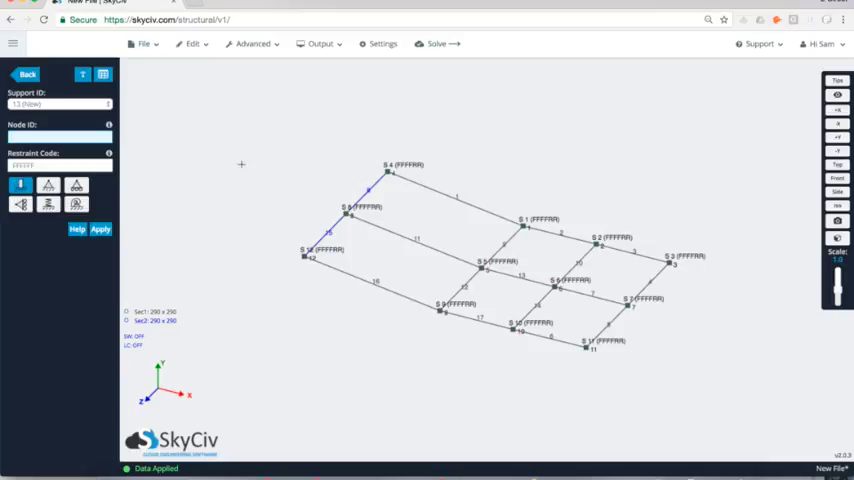
# - After checking the reference plan, put Y point loads of -0.2 on members 2 and 19
pyautogui.click(28, 74)
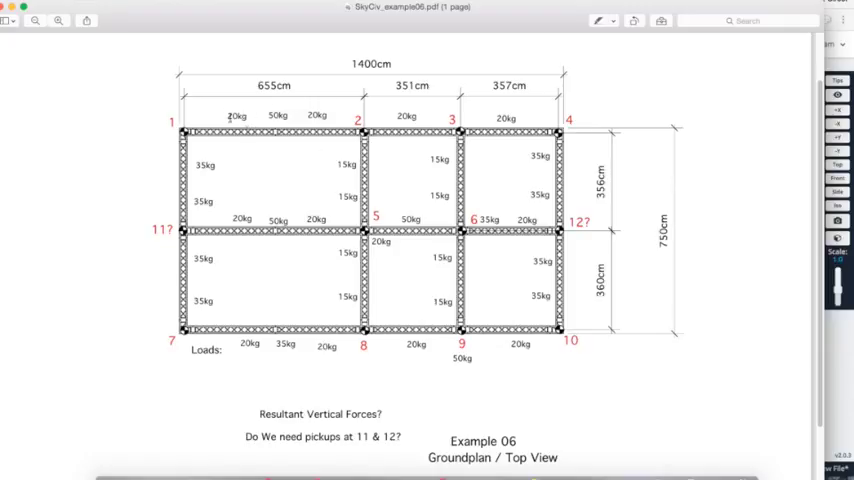
pyautogui.moveTo(848, 380)
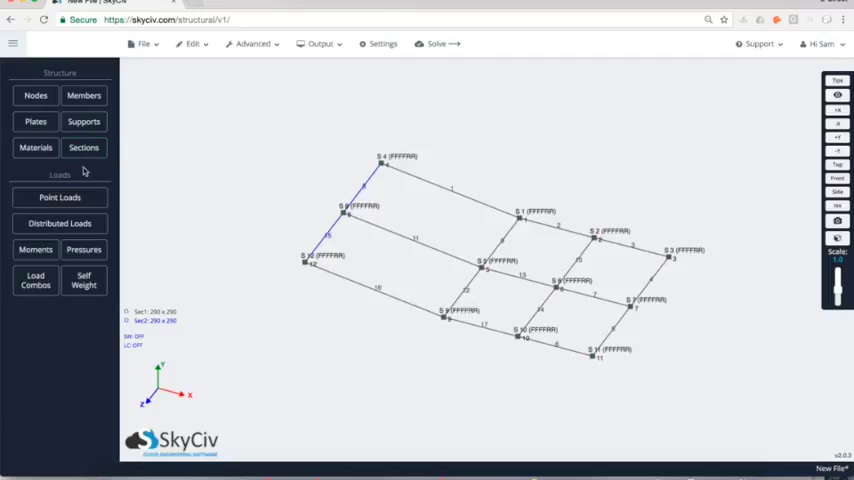
pyautogui.click(58, 196)
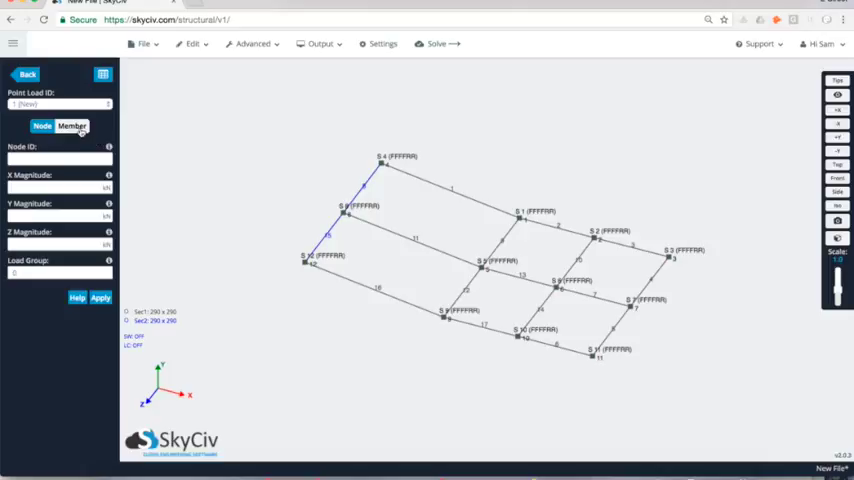
pyautogui.click(70, 126)
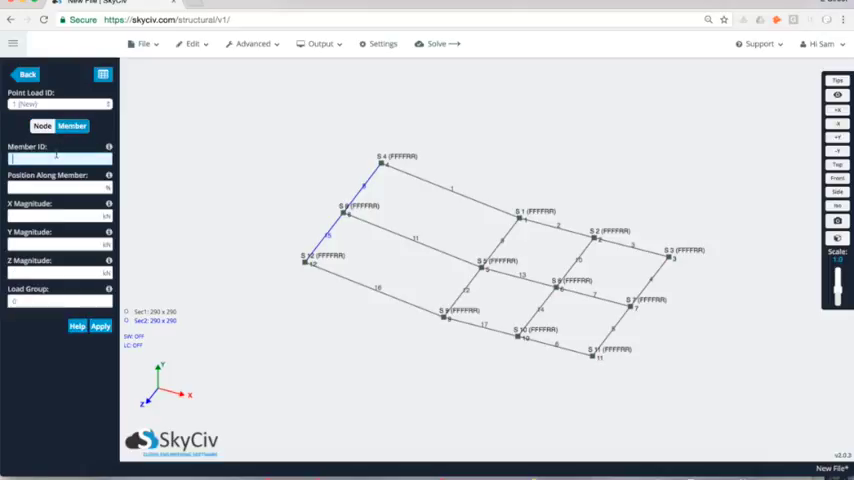
pyautogui.write('2,19')
pyautogui.click(60, 186)
pyautogui.write('50')
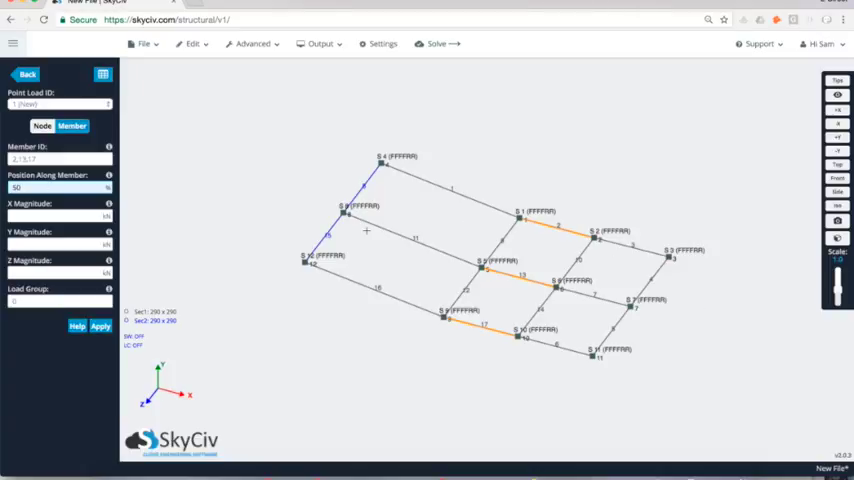
pyautogui.click(56, 244)
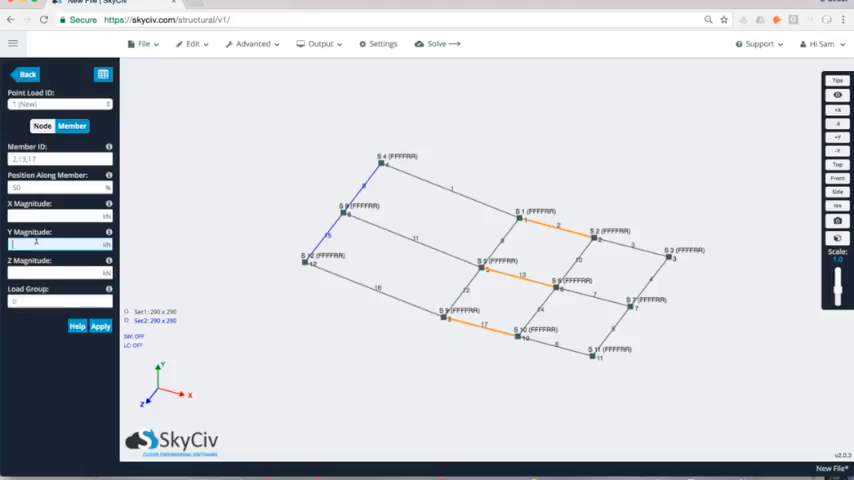
pyautogui.write('-0.2')
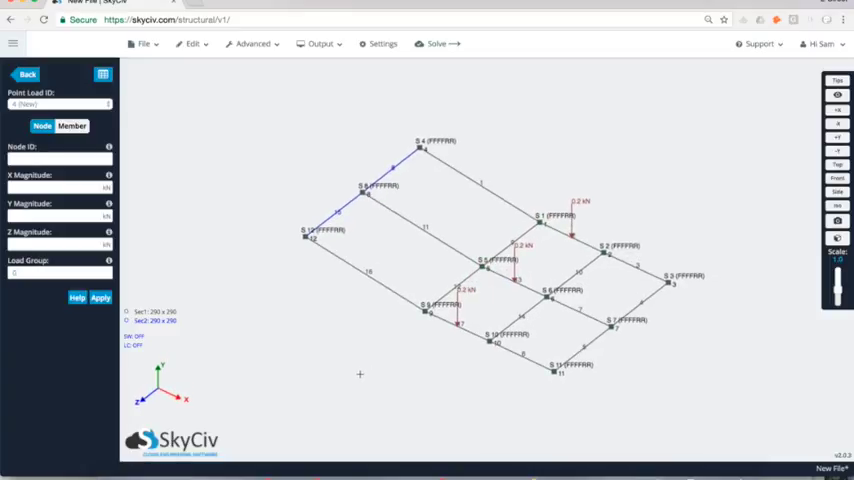
# - Apply a triangular distributed load on member 11 rising to -0.4 at the end
pyautogui.click(32, 76)
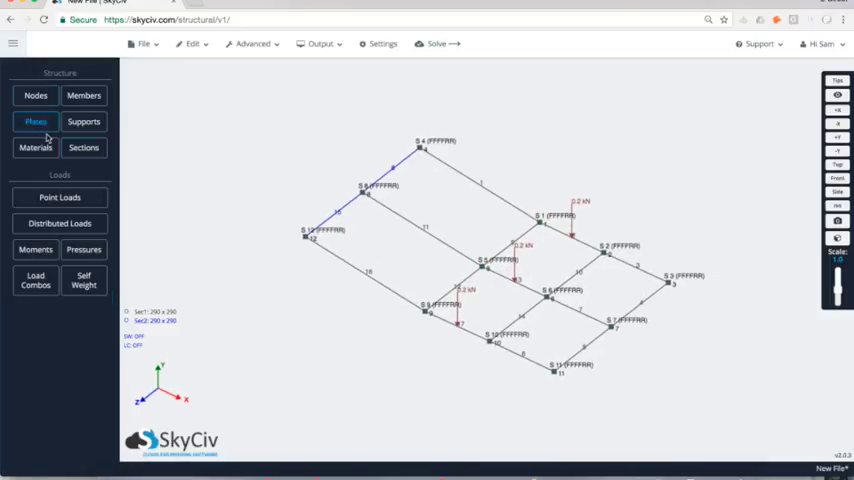
pyautogui.click(60, 224)
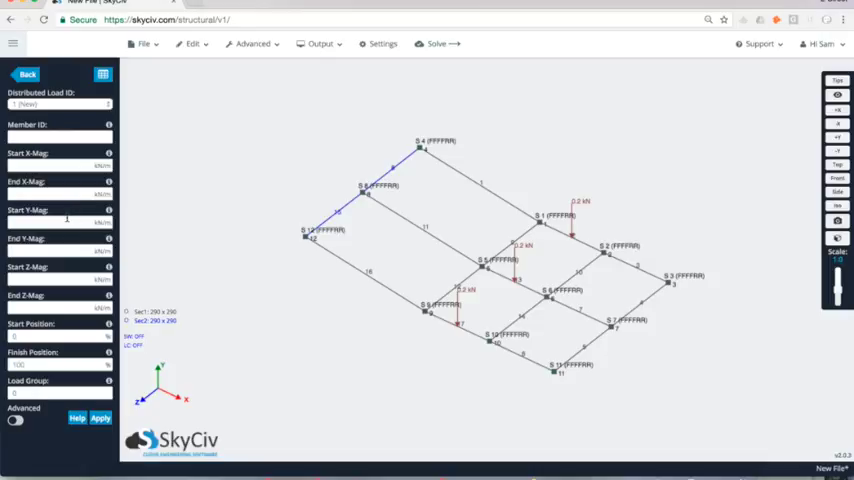
pyautogui.click(56, 136)
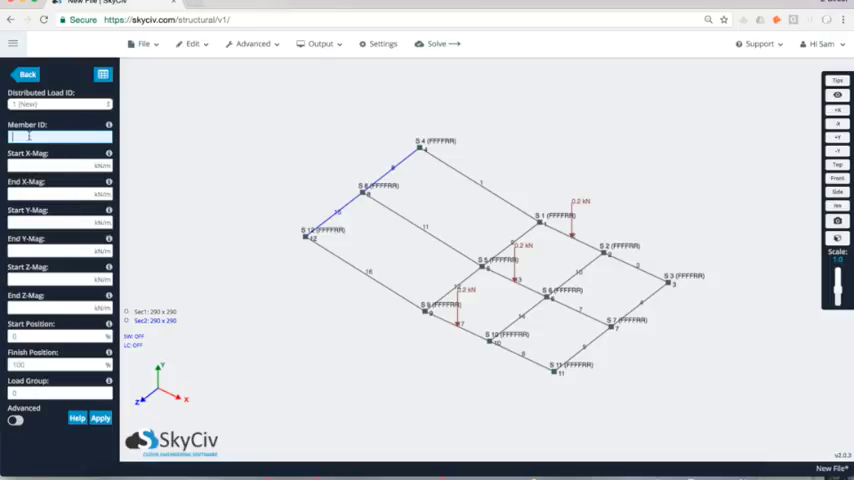
pyautogui.write('11')
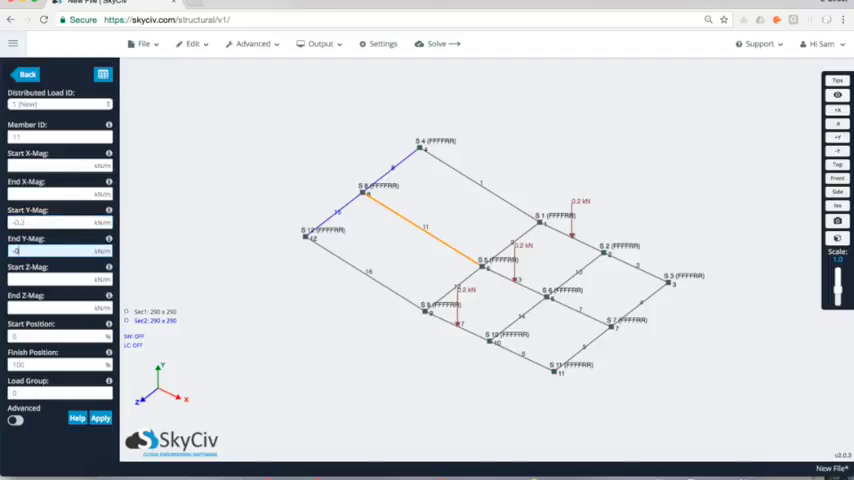
pyautogui.write('-0.4')
pyautogui.click(60, 366)
pyautogui.write('75')
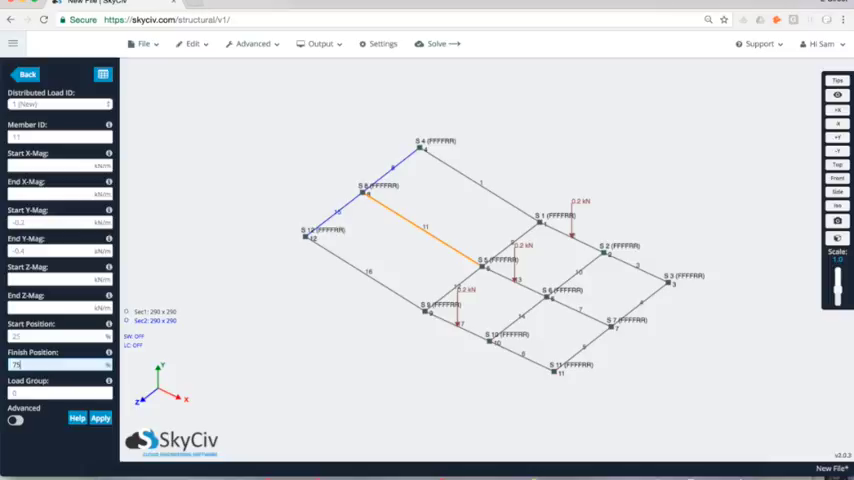
pyautogui.click(100, 418)
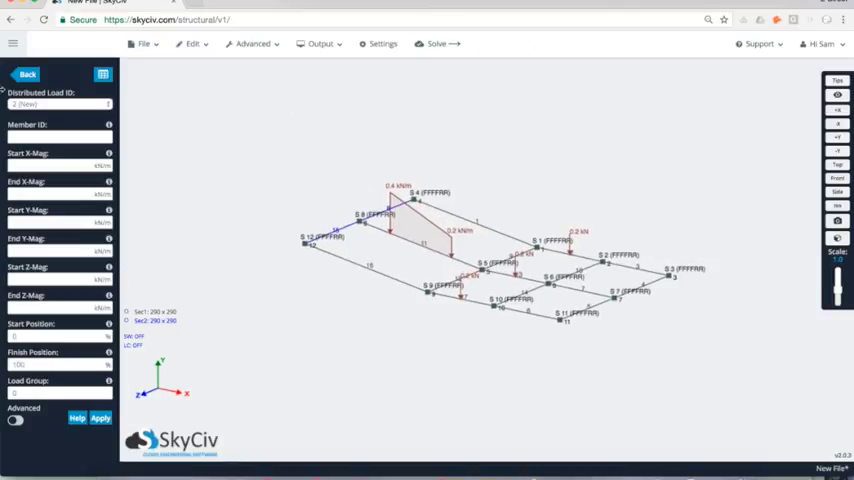
# - Solve with Linear Static analysis and display the support reactions, toggling the shown components
pyautogui.click(440, 44)
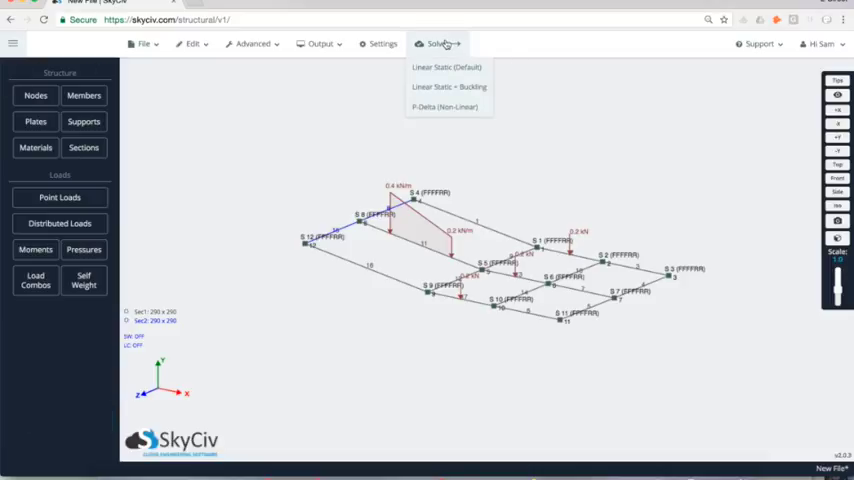
pyautogui.click(444, 68)
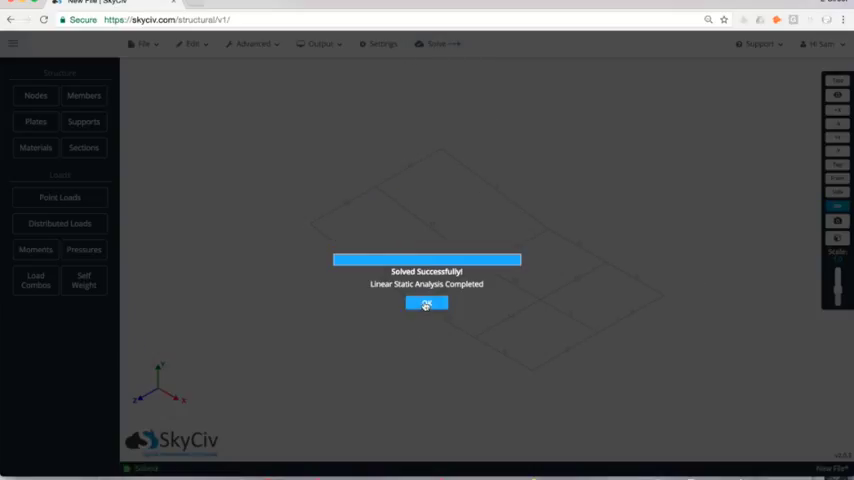
pyautogui.click(426, 304)
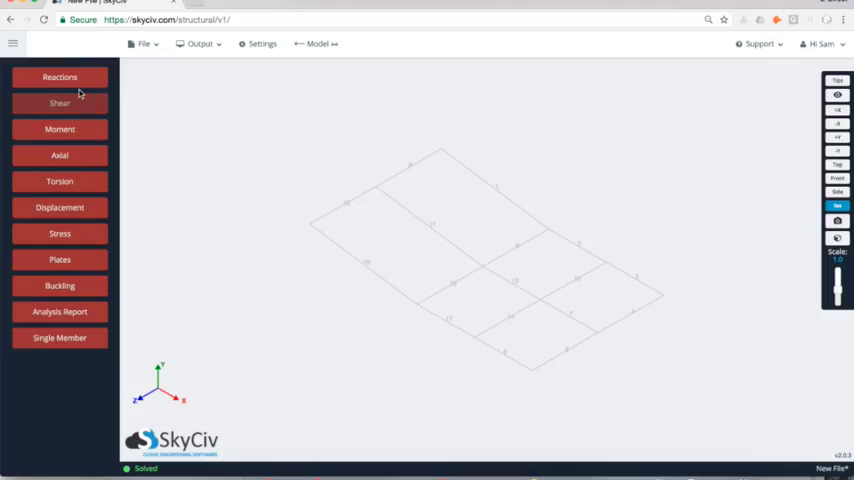
pyautogui.click(60, 76)
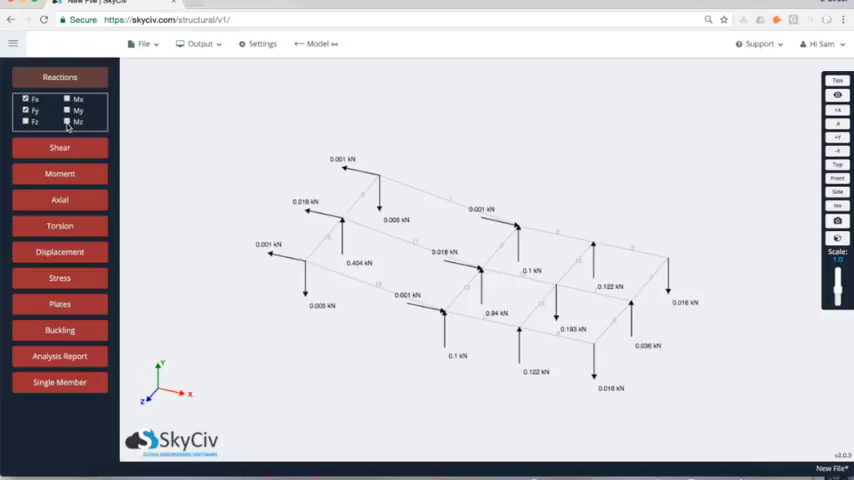
pyautogui.click(30, 98)
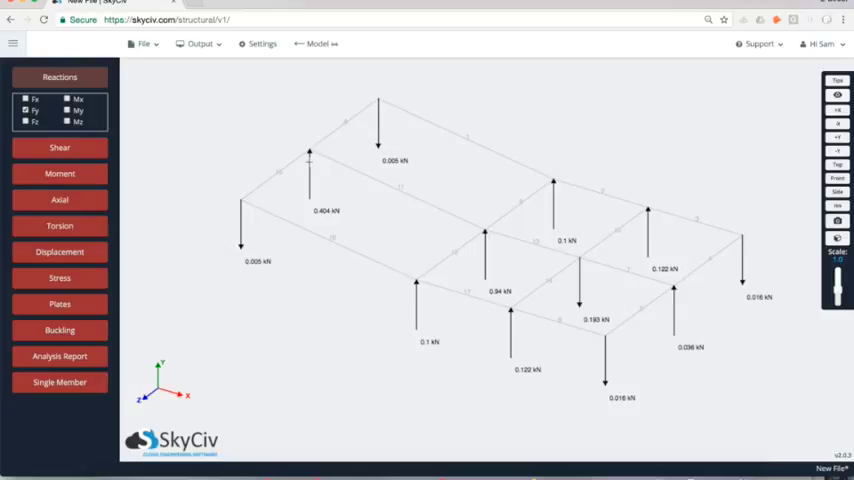
pyautogui.moveTo(324, 182)
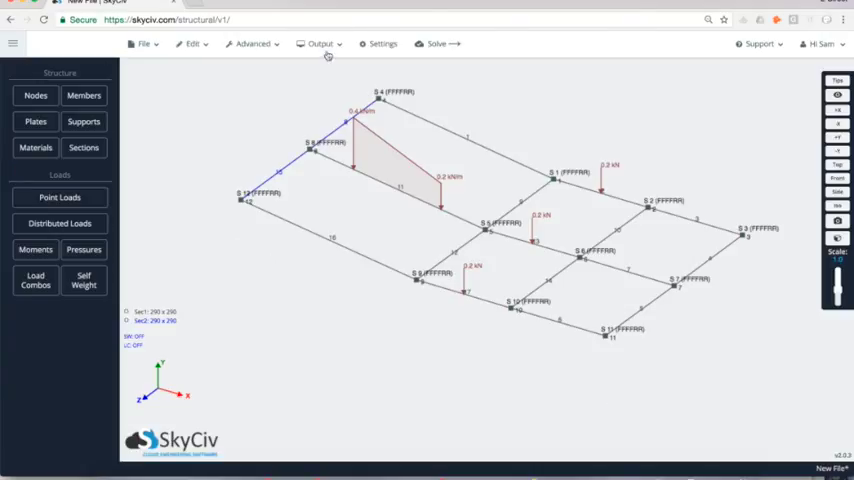
# - Edit the truss grid supports in the supports spreadsheet and apply the changes
pyautogui.click(84, 120)
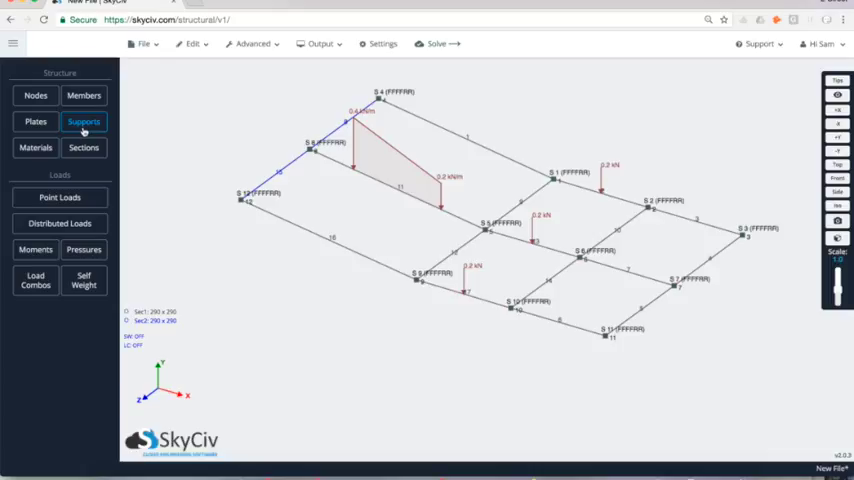
pyautogui.click(84, 120)
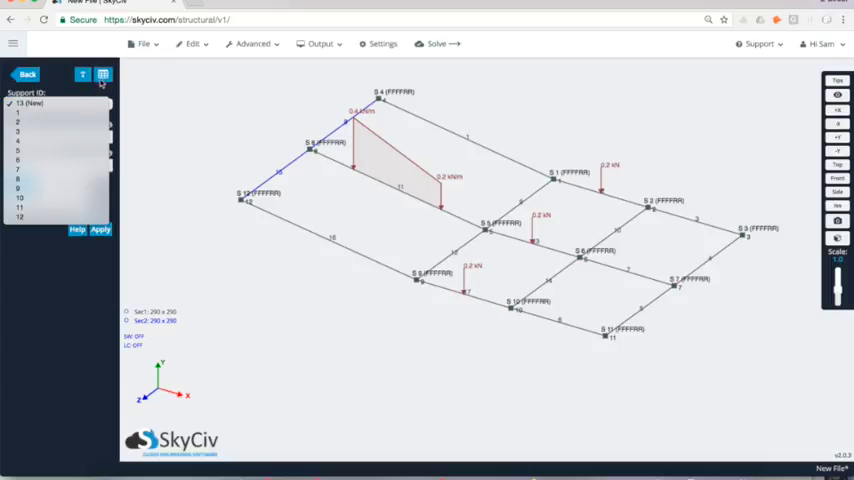
pyautogui.click(102, 76)
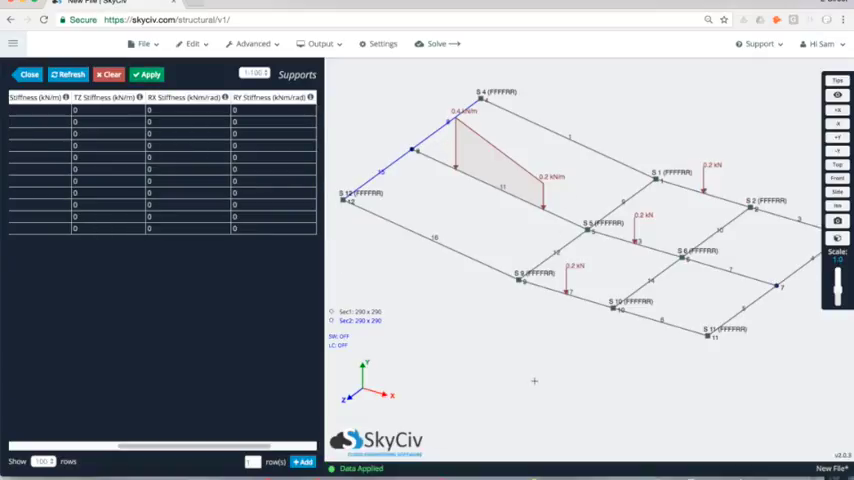
pyautogui.click(28, 74)
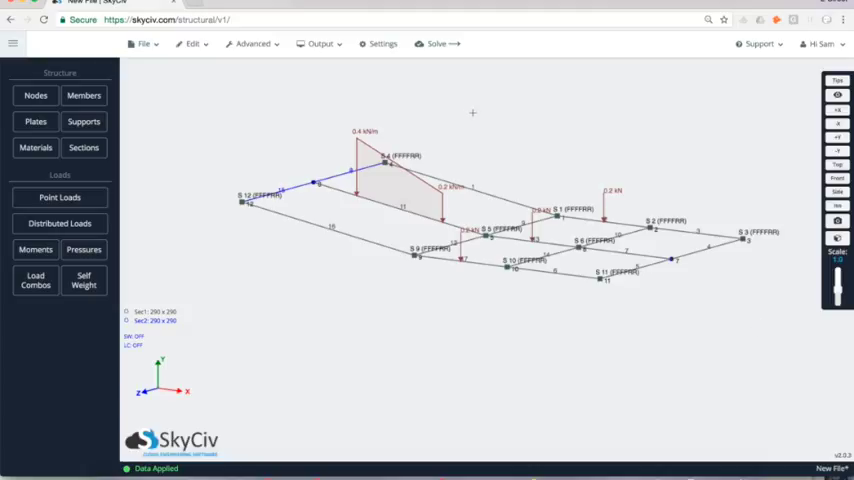
# - Re-solve the model and display the updated support reactions (e.g. 0.187 kN)
pyautogui.click(434, 44)
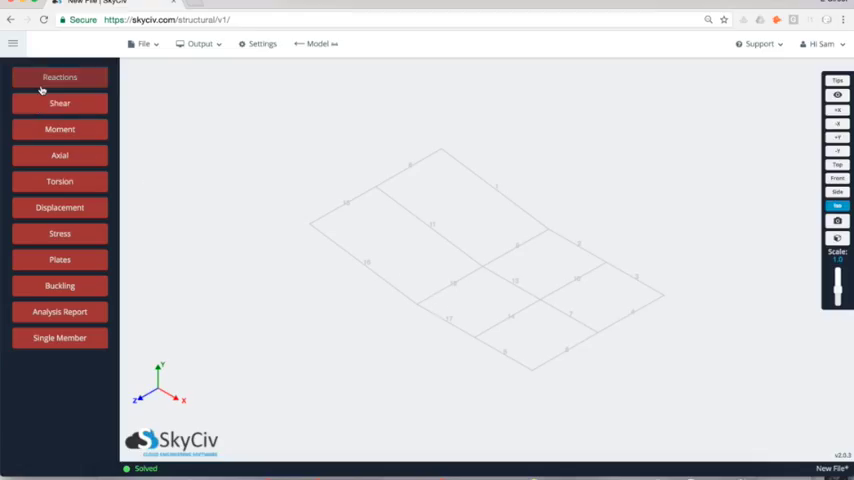
pyautogui.click(60, 76)
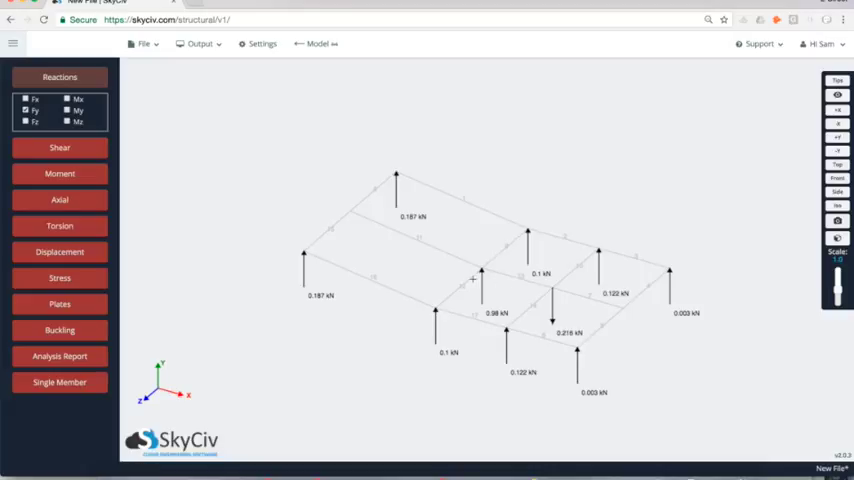
pyautogui.moveTo(496, 292)
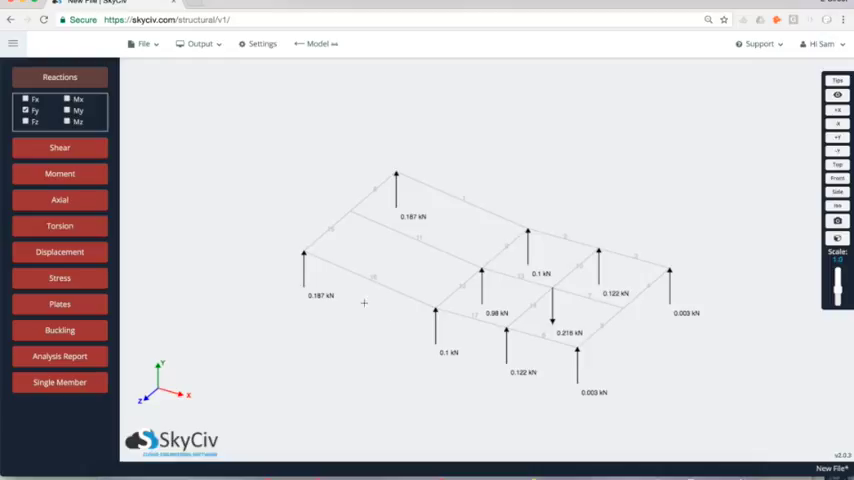
pyautogui.moveTo(678, 362)
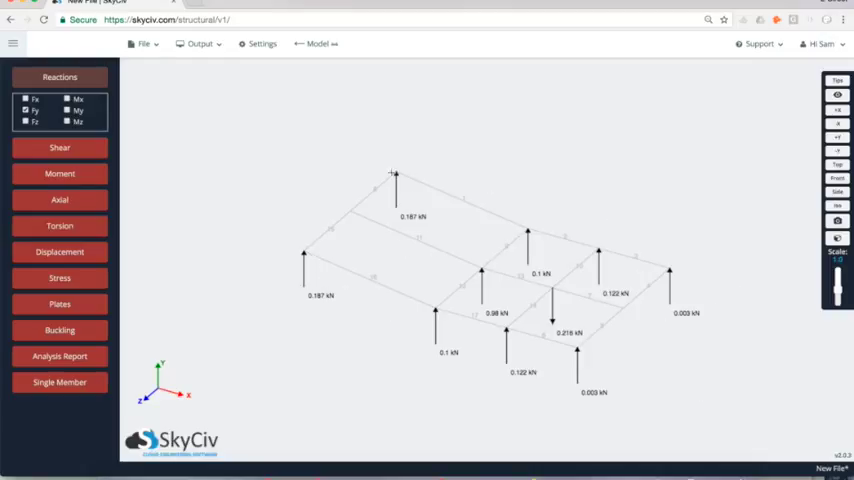
pyautogui.moveTo(644, 192)
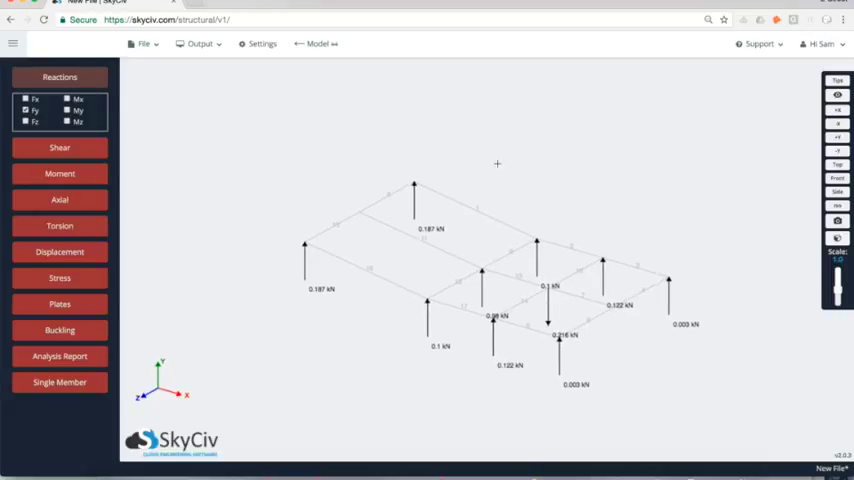
# - Save the solved model under the new name Rigging-Example and dismiss the confirmation
pyautogui.click(140, 44)
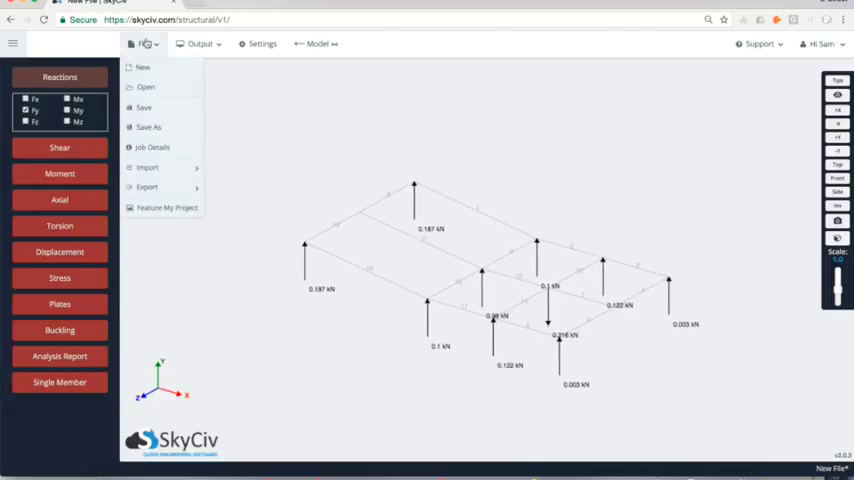
pyautogui.click(144, 108)
pyautogui.write('R')
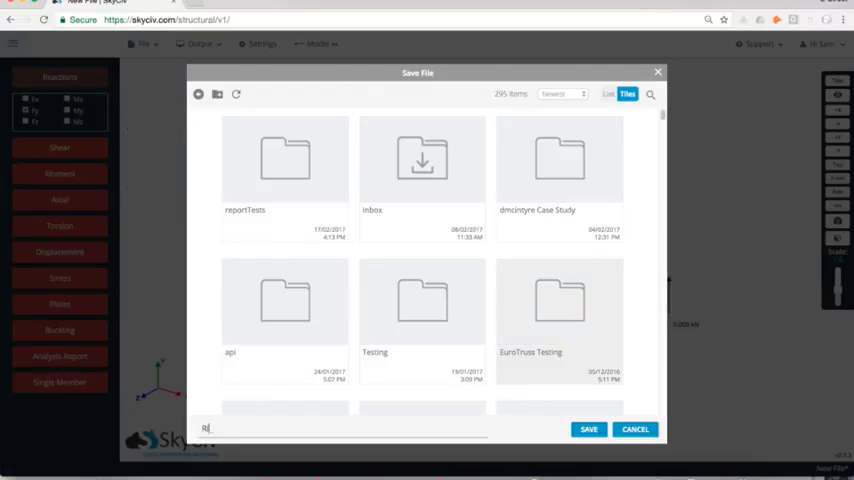
pyautogui.write('igging-Example')
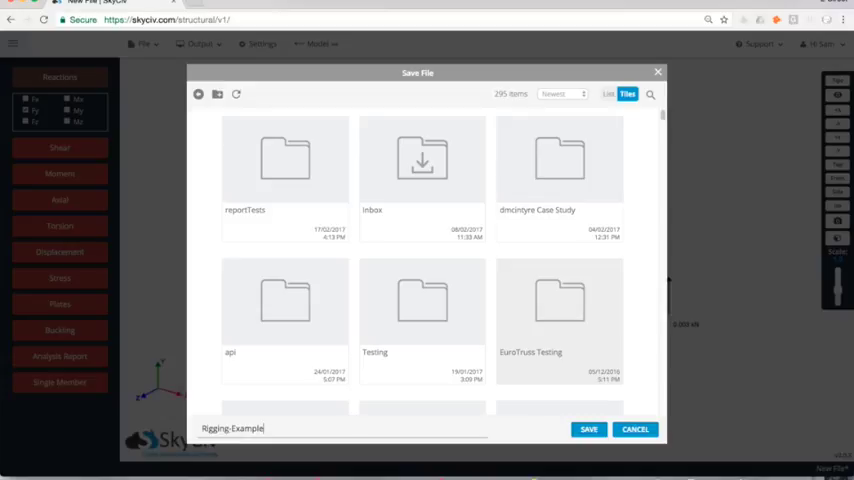
pyautogui.click(596, 428)
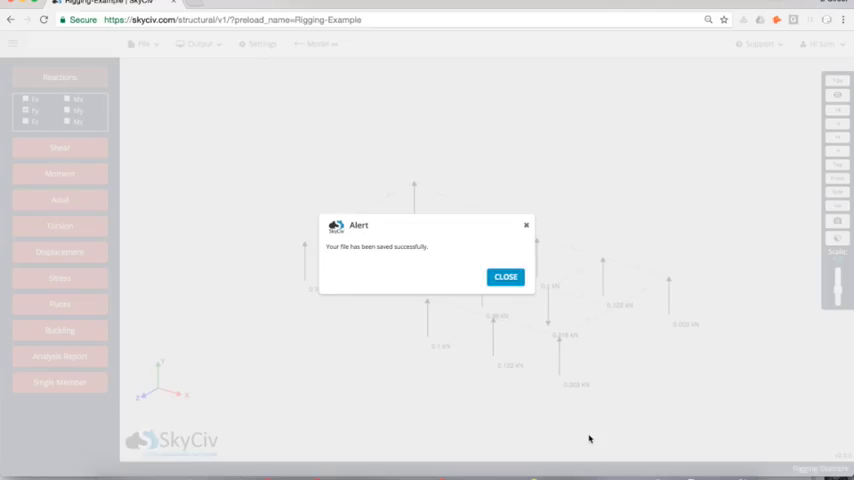
pyautogui.click(506, 276)
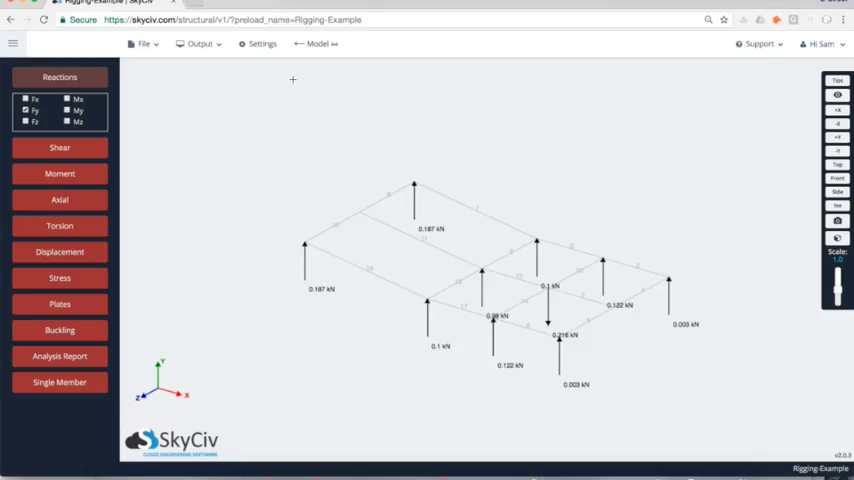
# - Capture a screenshot of the reaction view named Anchor-Case via the Output menu
pyautogui.click(198, 52)
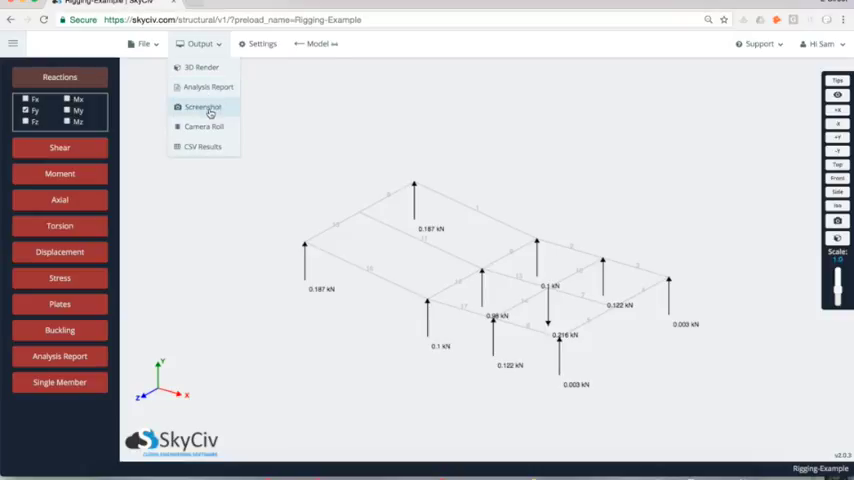
pyautogui.click(200, 104)
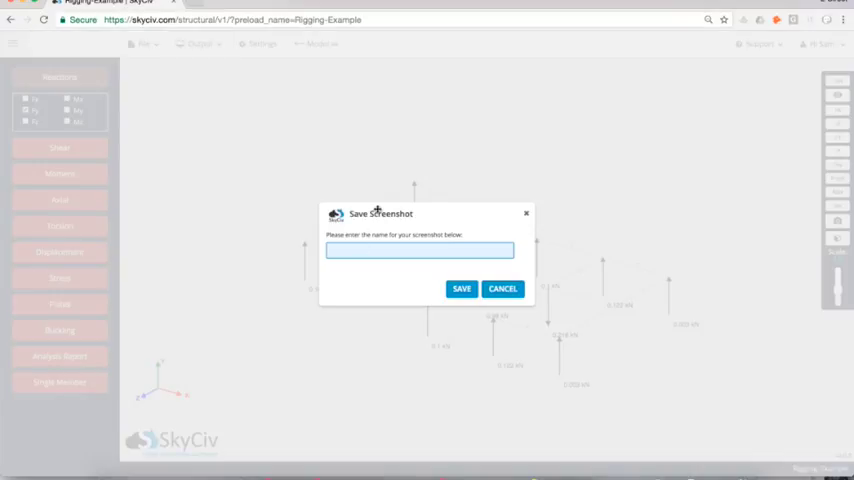
pyautogui.write('Anchor-Case-2')
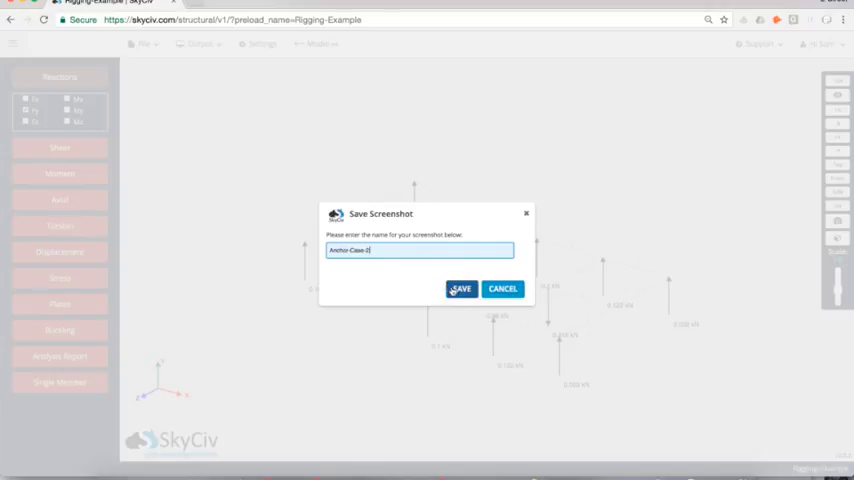
pyautogui.click(462, 288)
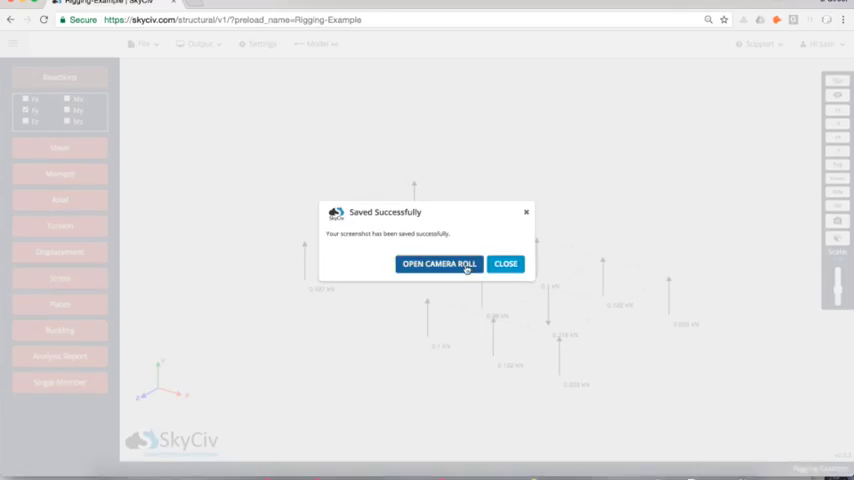
pyautogui.click(504, 264)
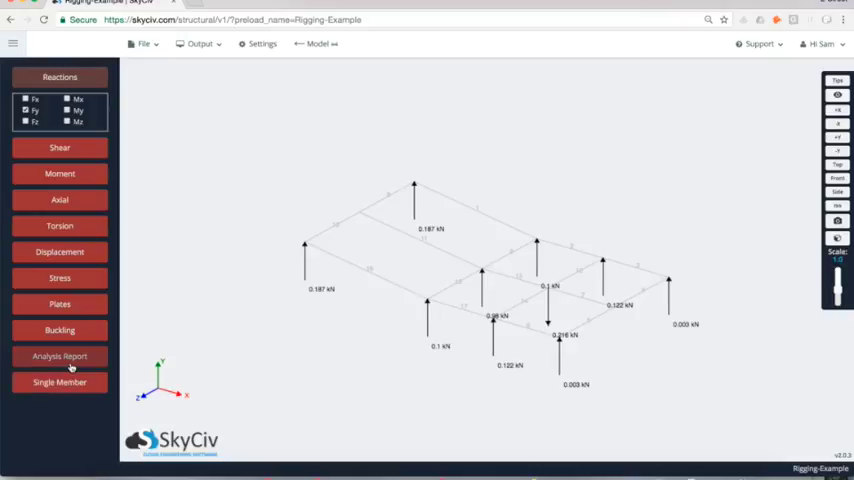
# - Export the analysis report as a PDF including the user-defined screenshot
pyautogui.click(58, 356)
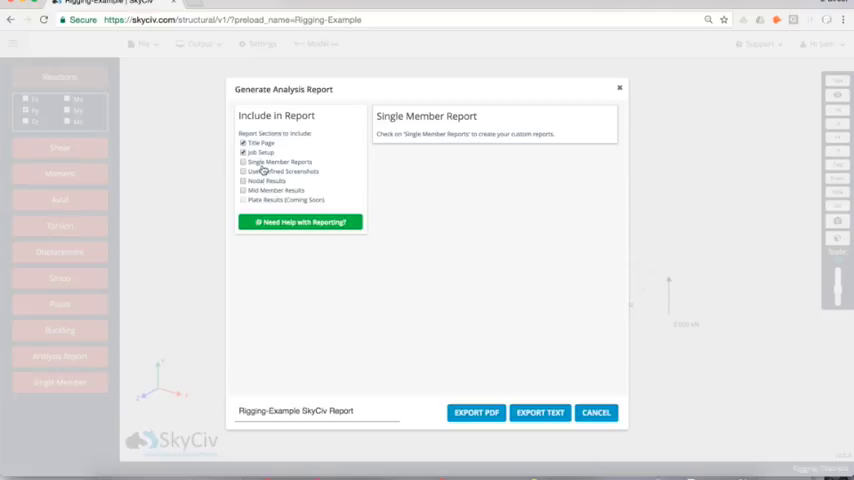
pyautogui.click(242, 162)
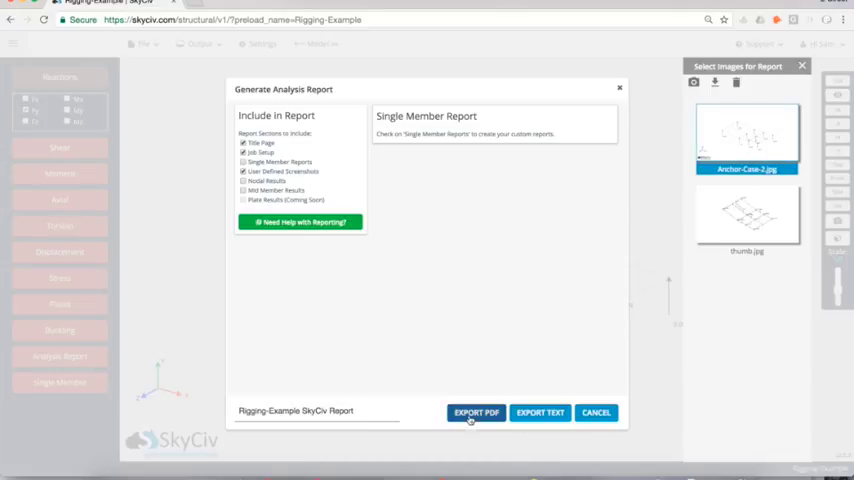
pyautogui.click(600, 412)
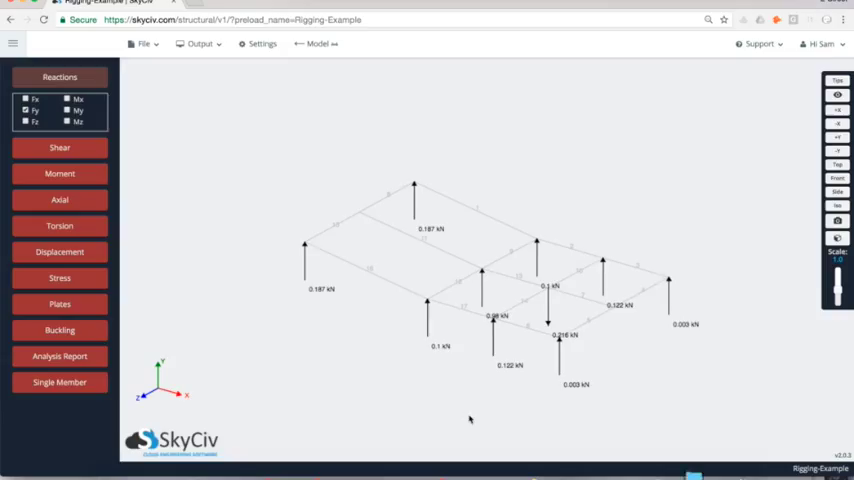
# - Review the exported Linear Static Analysis Report PDF in Preview down to the screenshot page
pyautogui.click(58, 356)
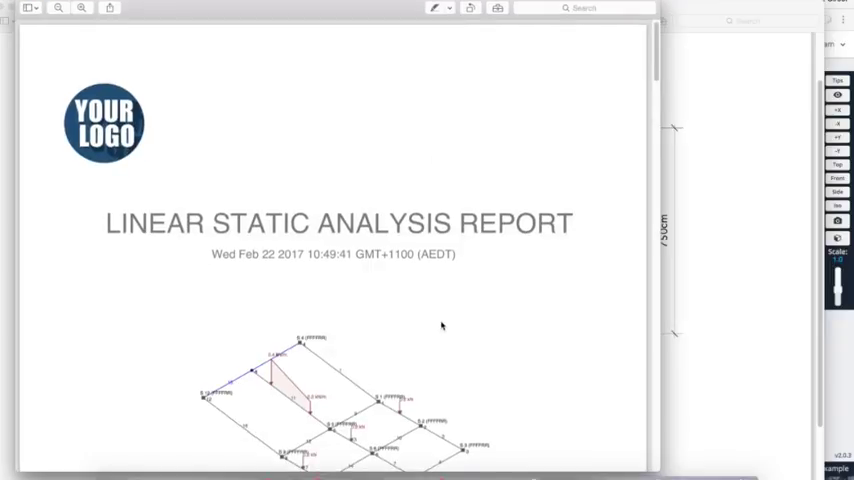
pyautogui.scroll(-3)
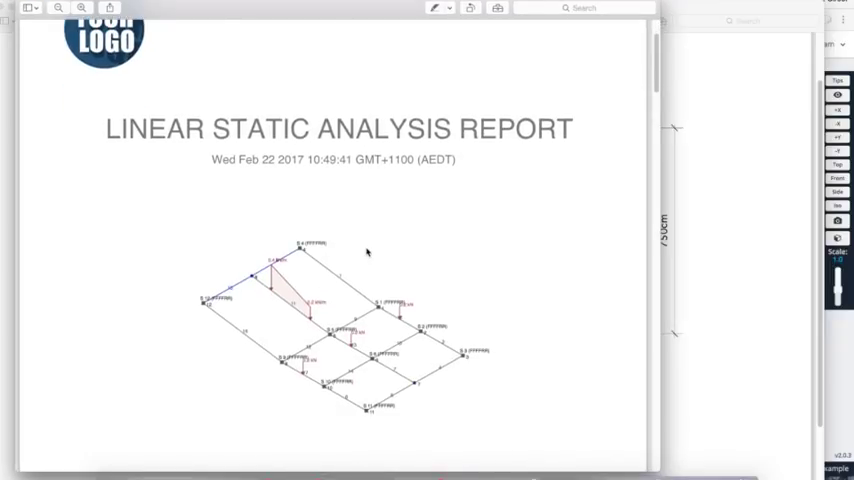
pyautogui.scroll(-3)
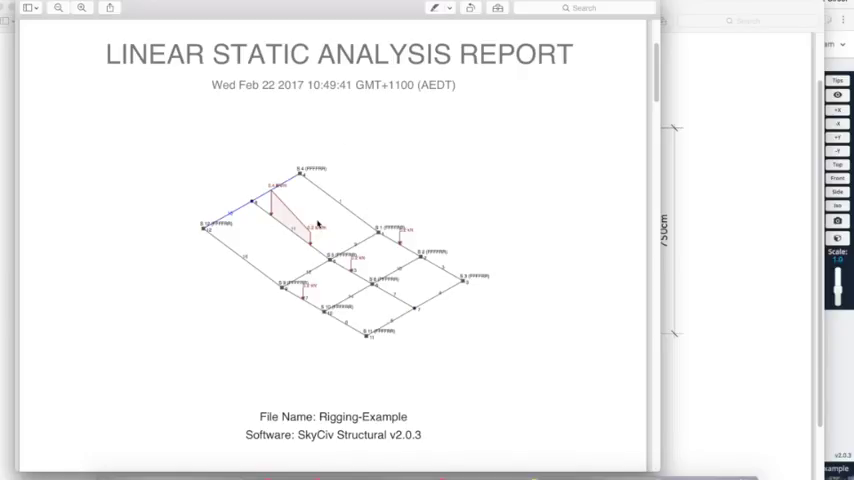
pyautogui.scroll(-3)
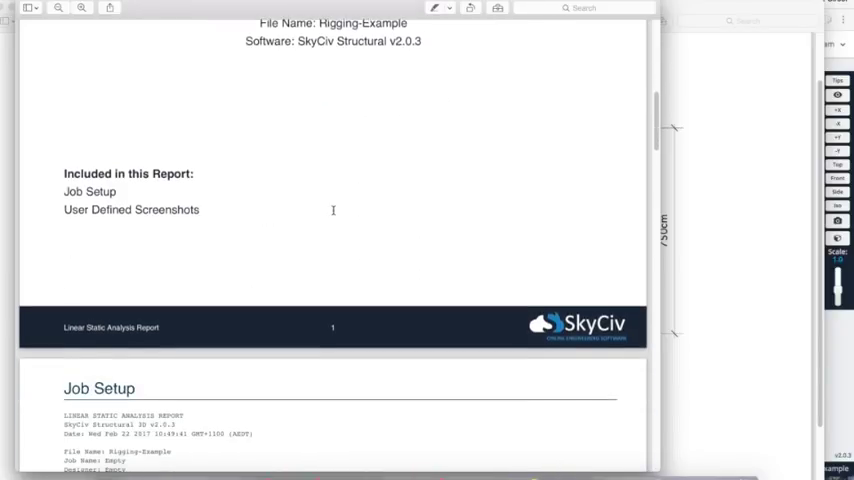
pyautogui.scroll(-3)
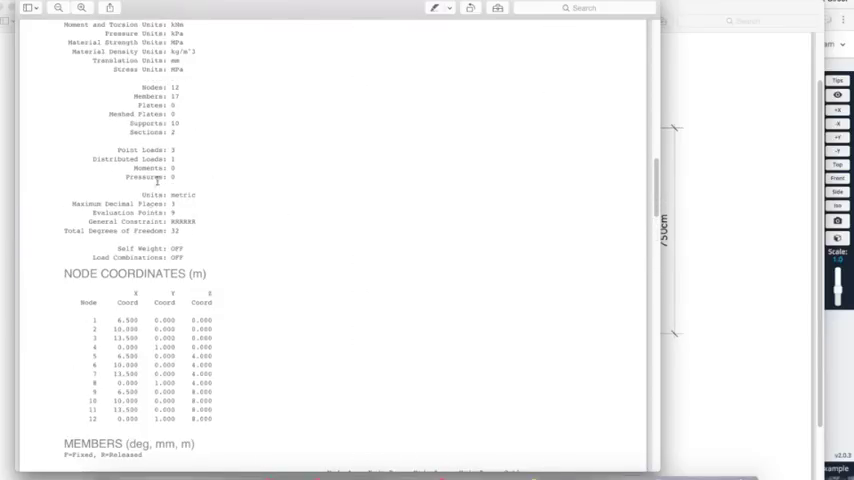
pyautogui.scroll(-3)
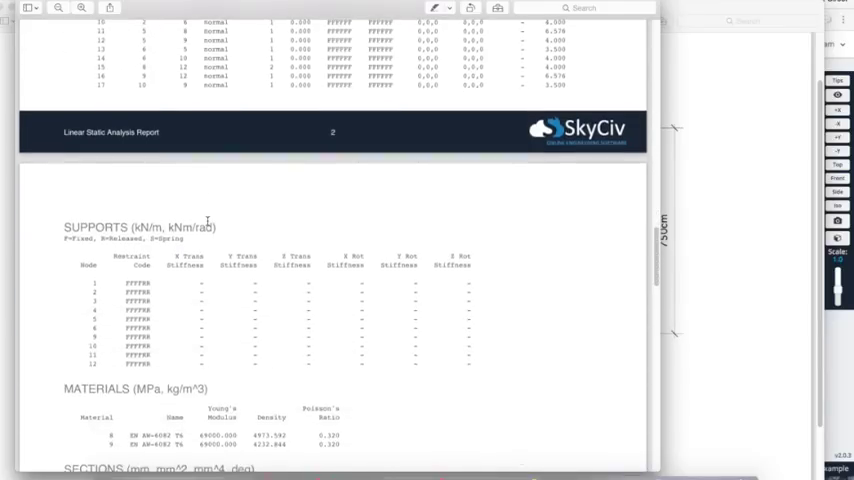
pyautogui.scroll(-3)
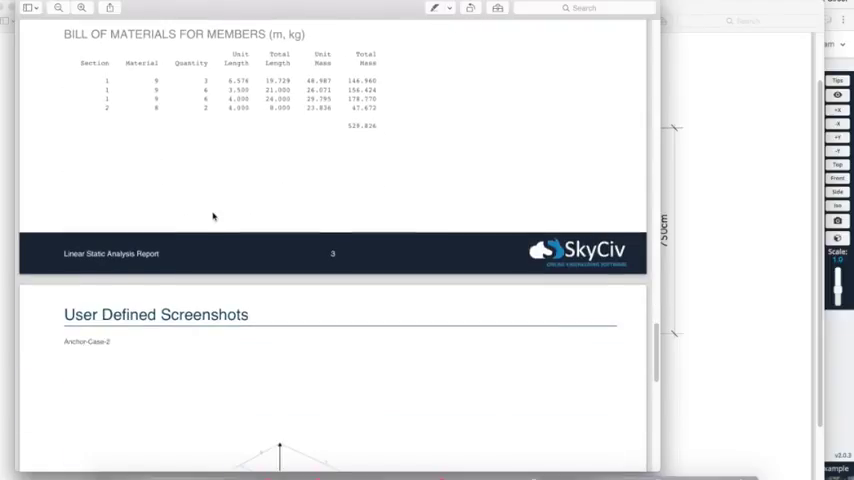
pyautogui.scroll(-3)
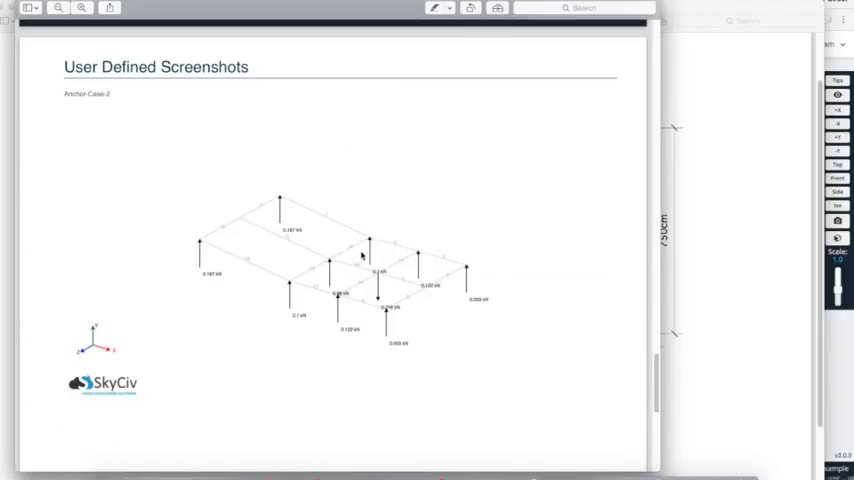
pyautogui.scroll(-3)
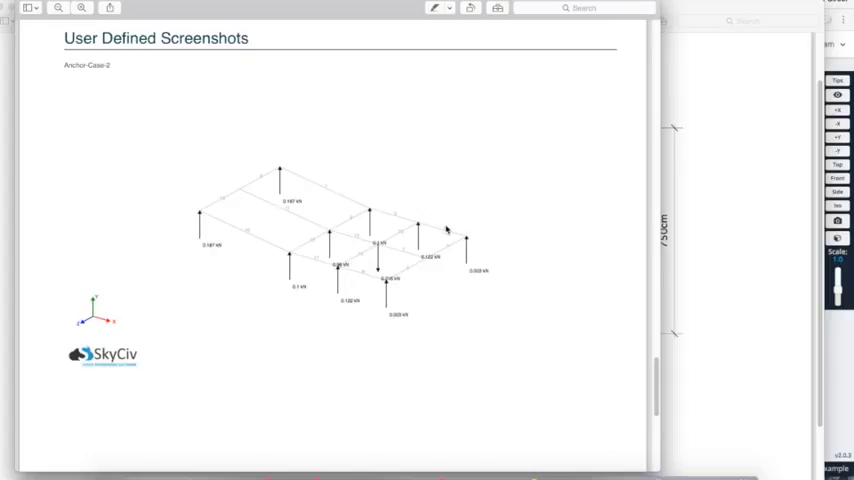
pyautogui.scroll(-3)
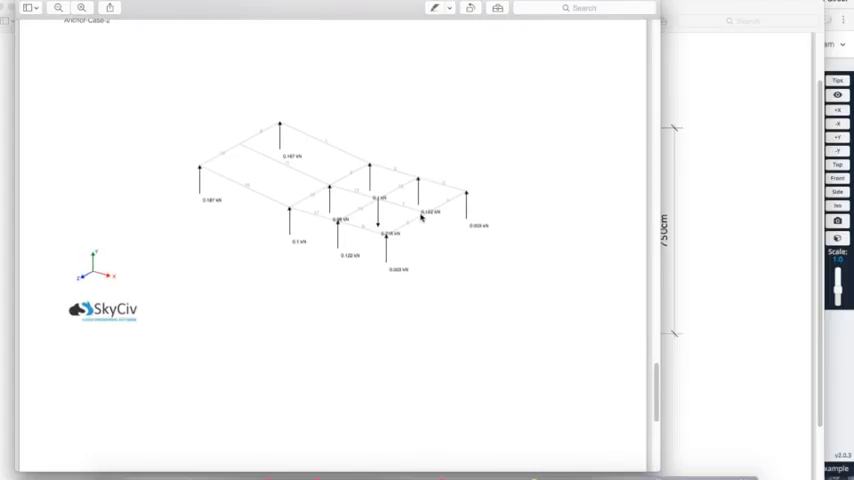
pyautogui.scroll(-3)
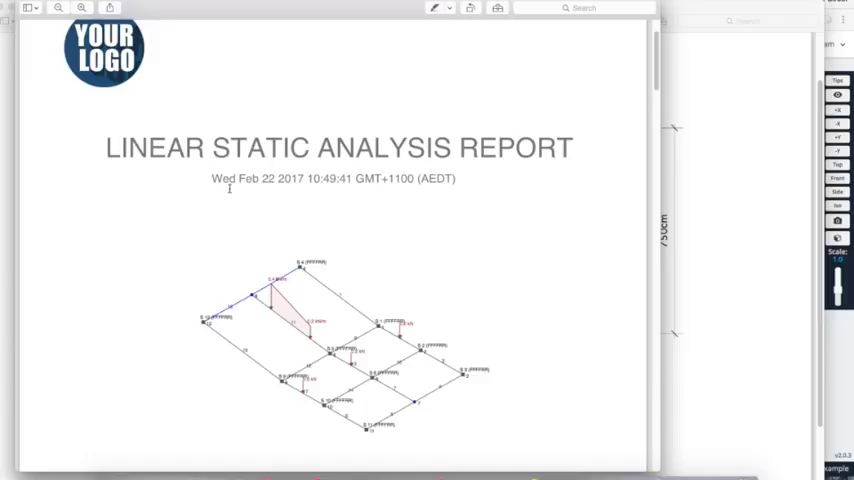
pyautogui.moveTo(248, 216)
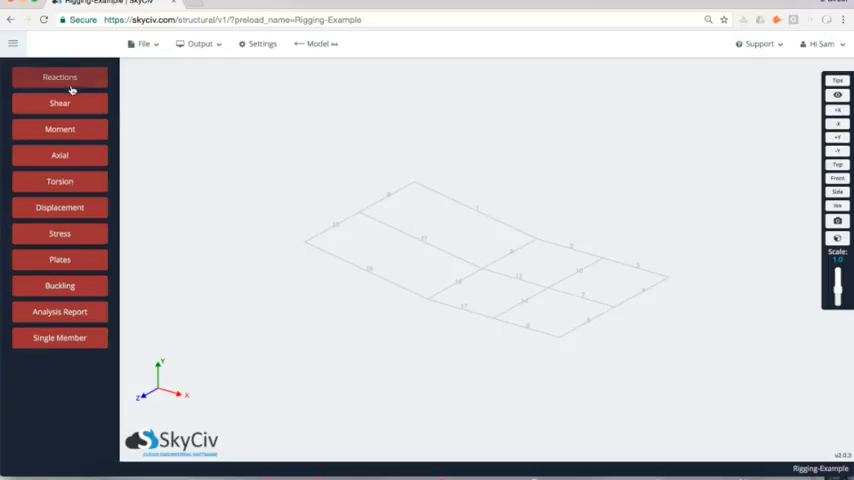
# - Show the nodal displacement results in millimetres, then bring up the Output menu
pyautogui.click(58, 208)
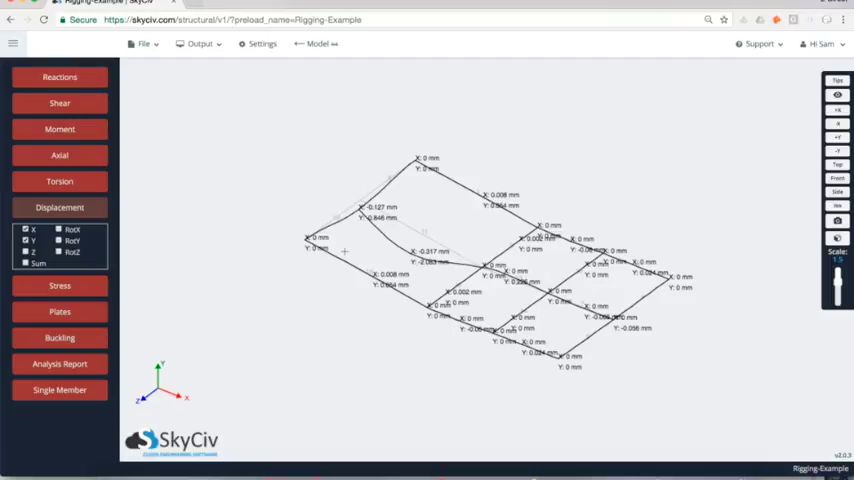
pyautogui.click(200, 50)
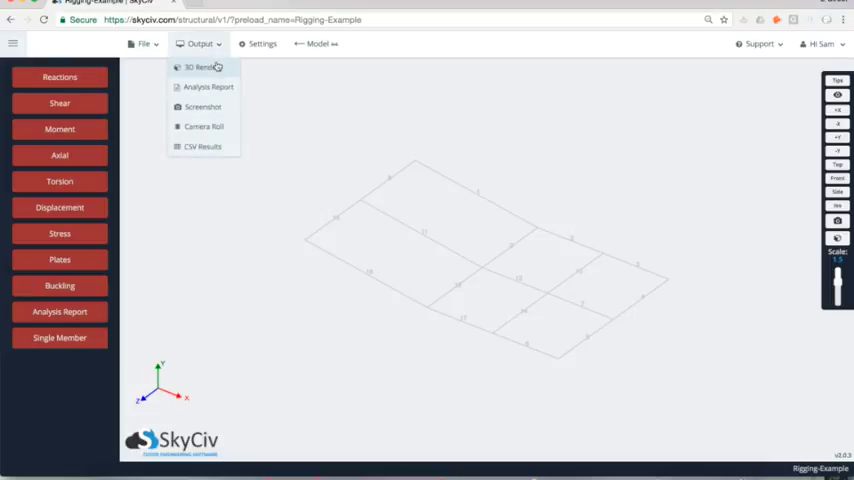
# - View the grid in the 3D renderer coloured by Displacement Sum with the deflection scale dragged up
pyautogui.click(202, 68)
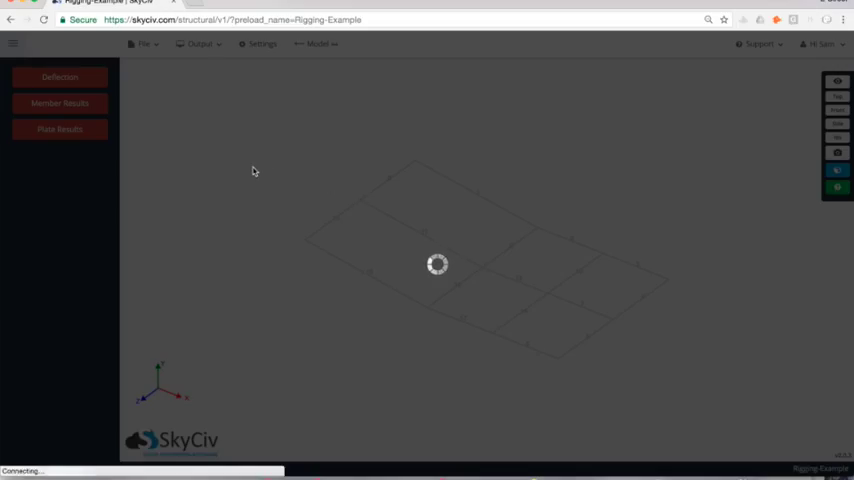
pyautogui.click(836, 176)
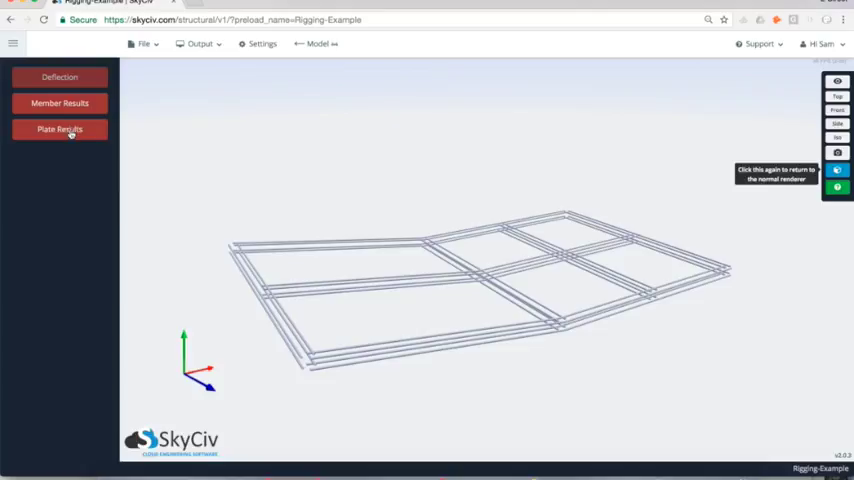
pyautogui.click(62, 76)
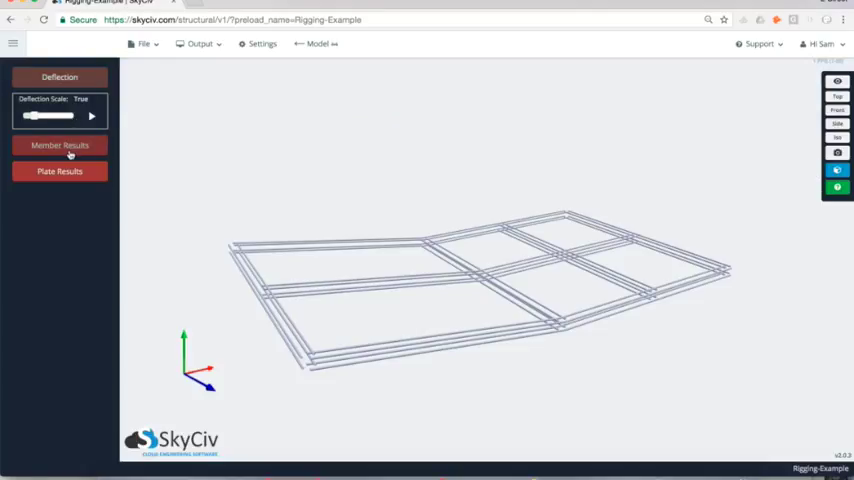
pyautogui.click(58, 144)
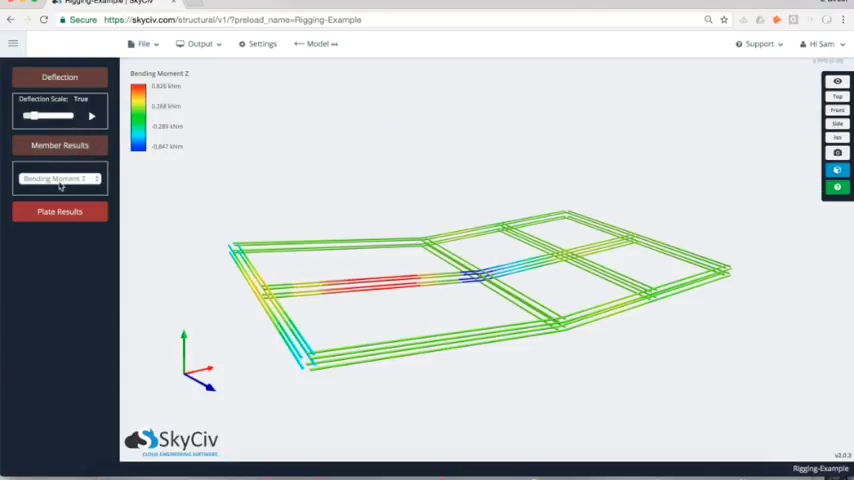
pyautogui.click(58, 178)
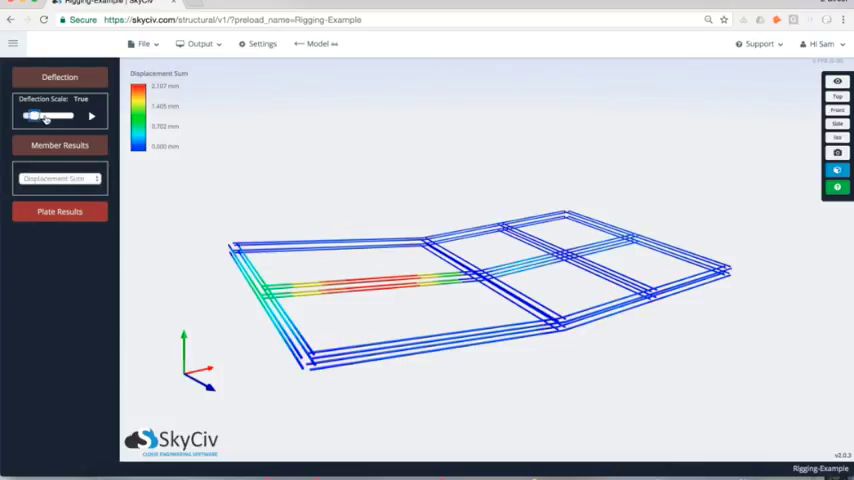
pyautogui.moveTo(36, 116); pyautogui.dragTo(48, 116)
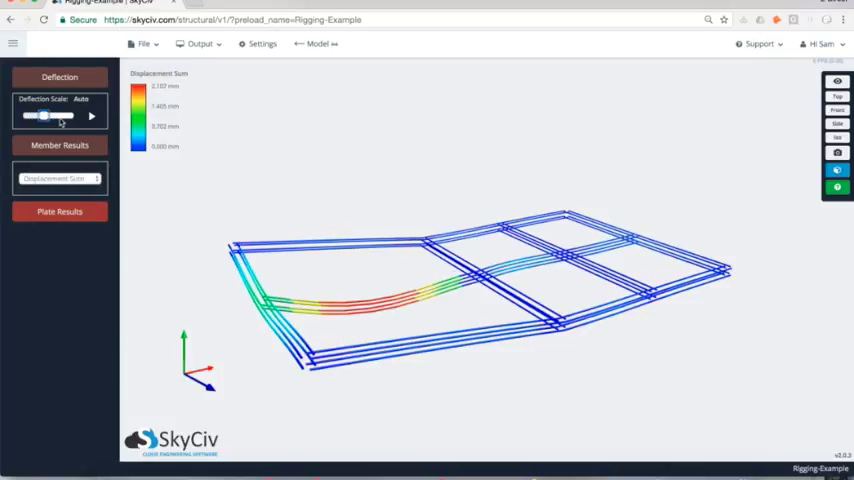
pyautogui.moveTo(44, 116); pyautogui.dragTo(66, 116)
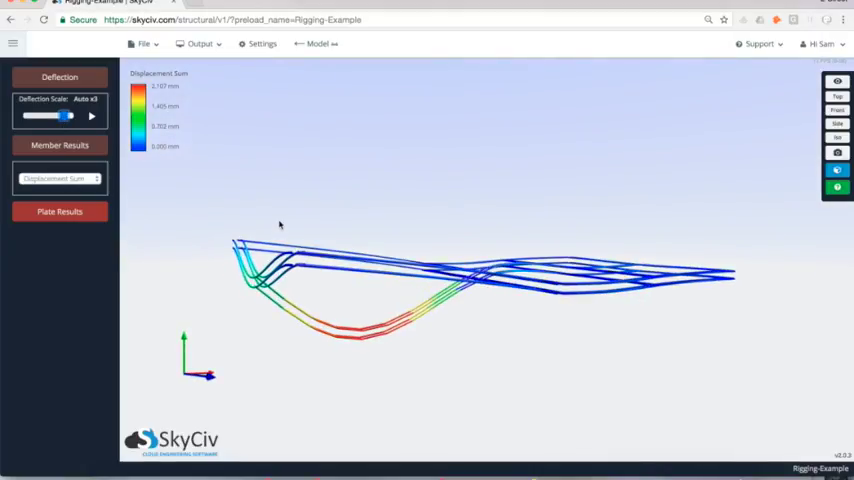